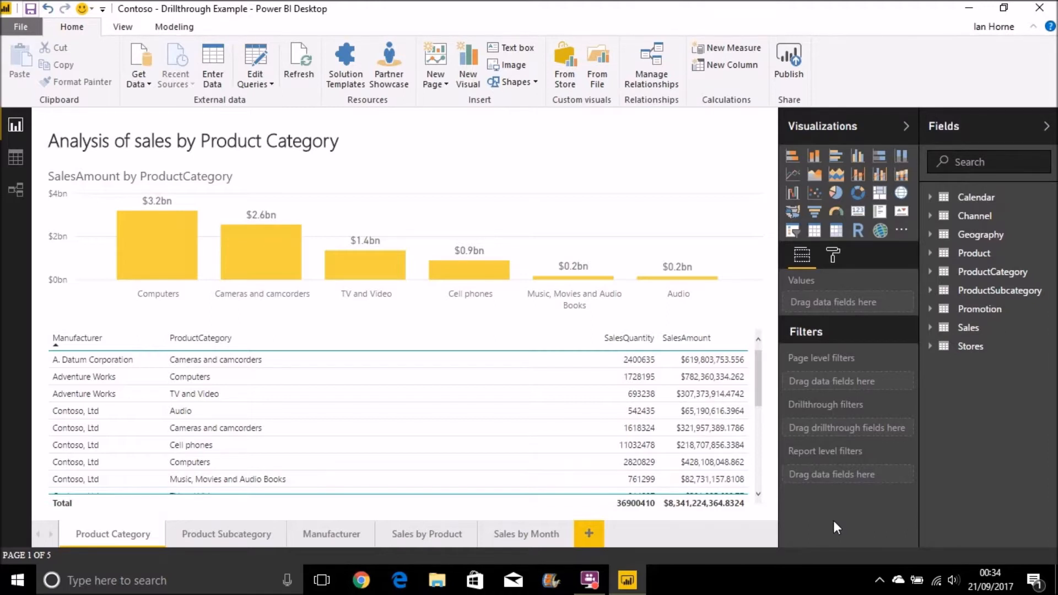
pyautogui.moveTo(922, 382)
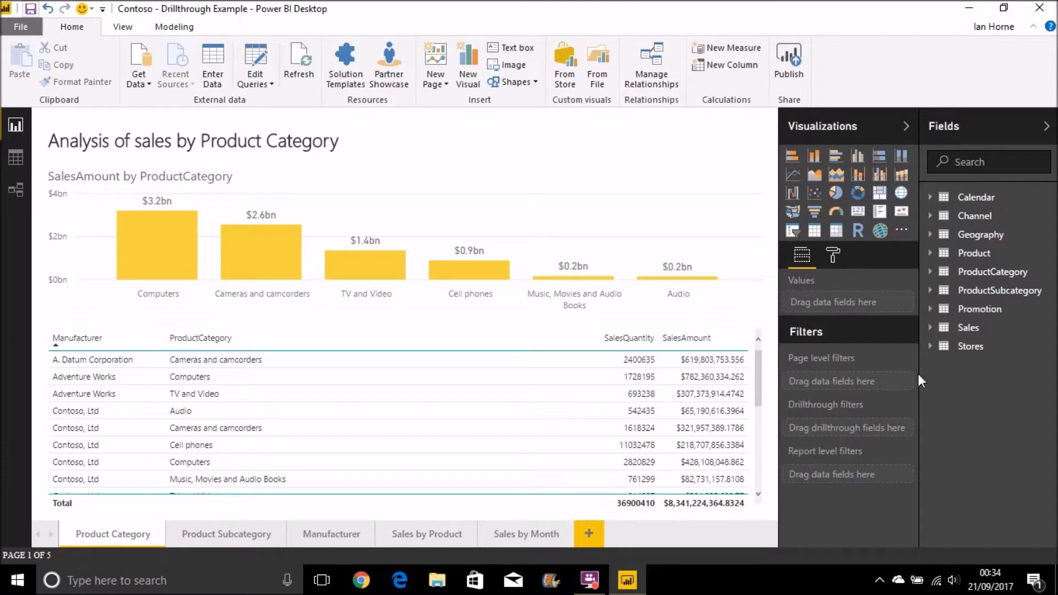
pyautogui.moveTo(809, 450)
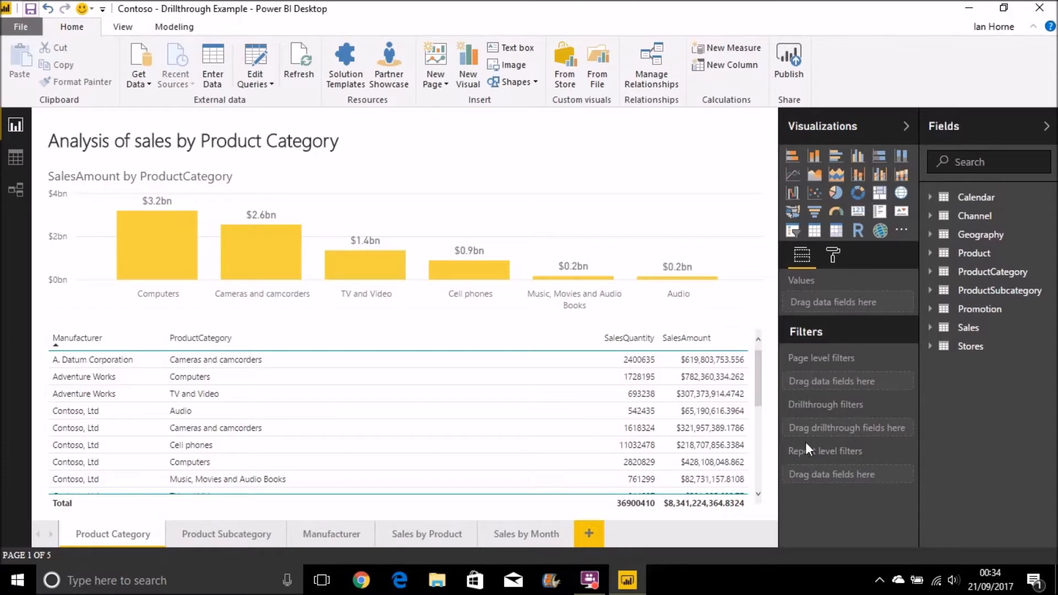
pyautogui.moveTo(808, 396)
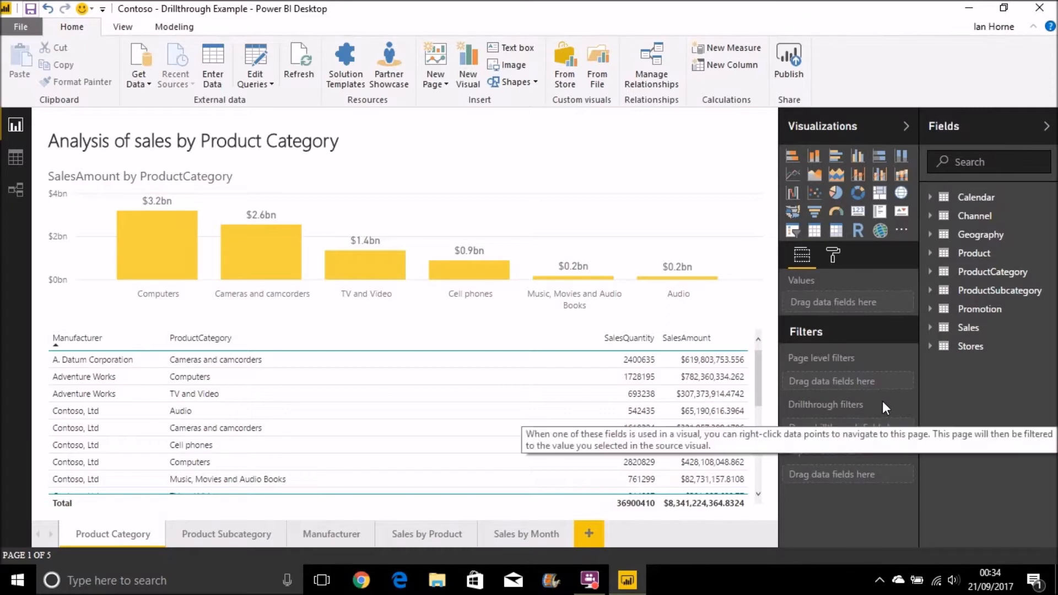
pyautogui.moveTo(845, 530)
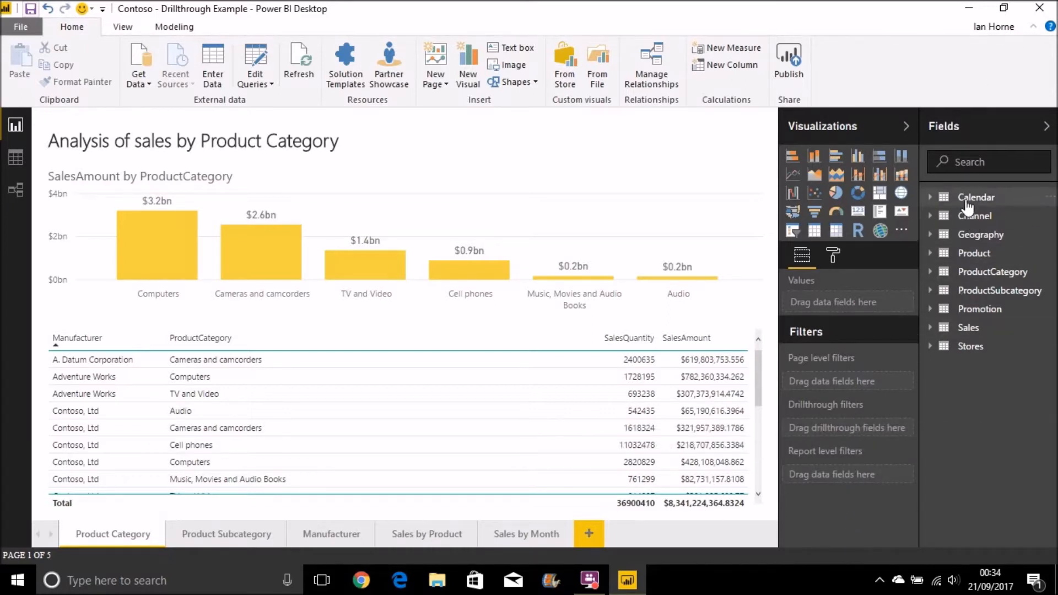
pyautogui.moveTo(853, 432)
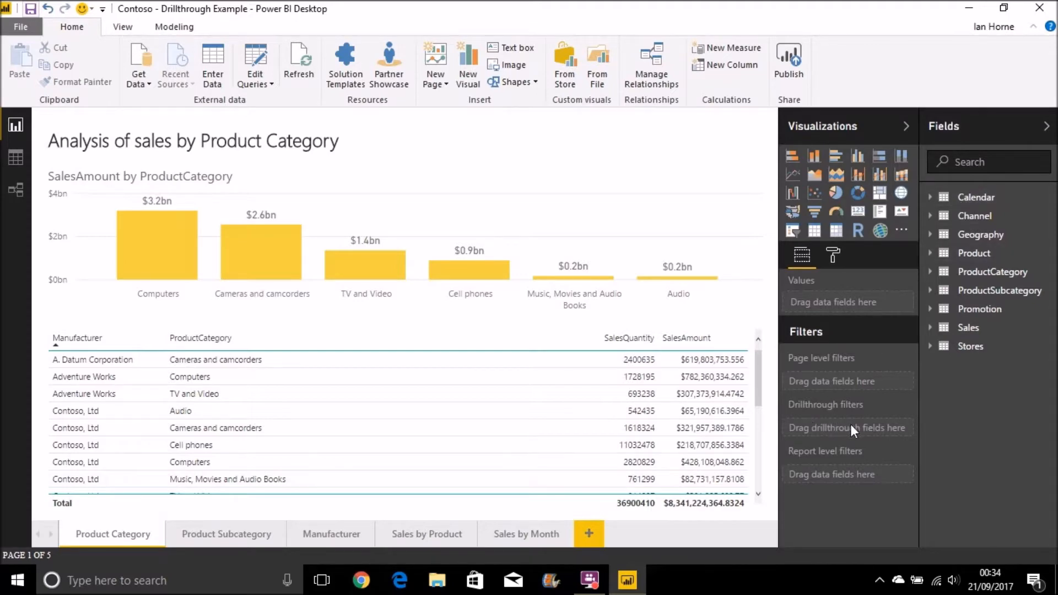
pyautogui.moveTo(849, 428)
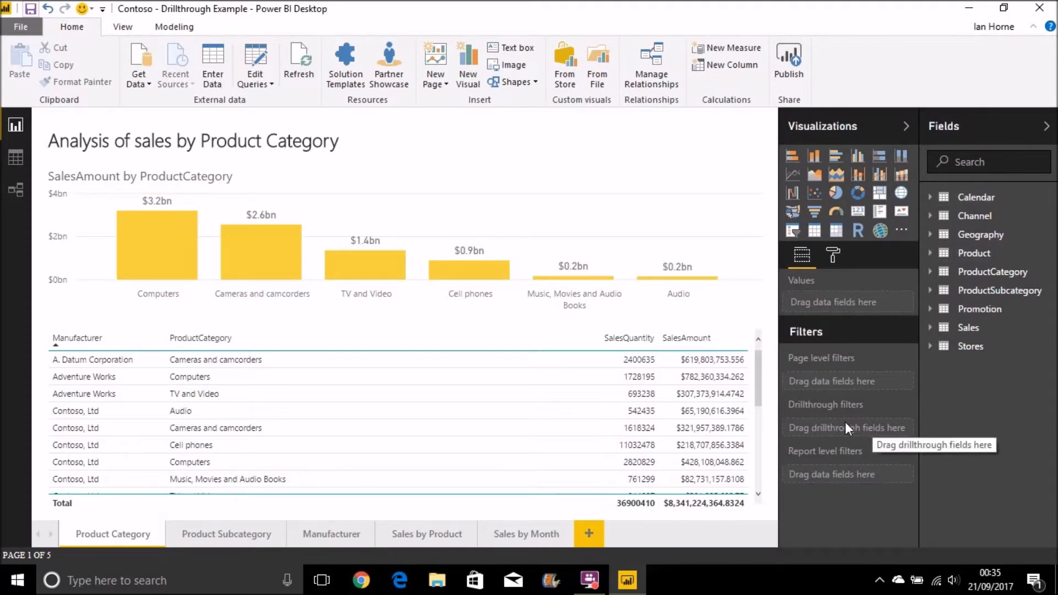
pyautogui.moveTo(842, 437)
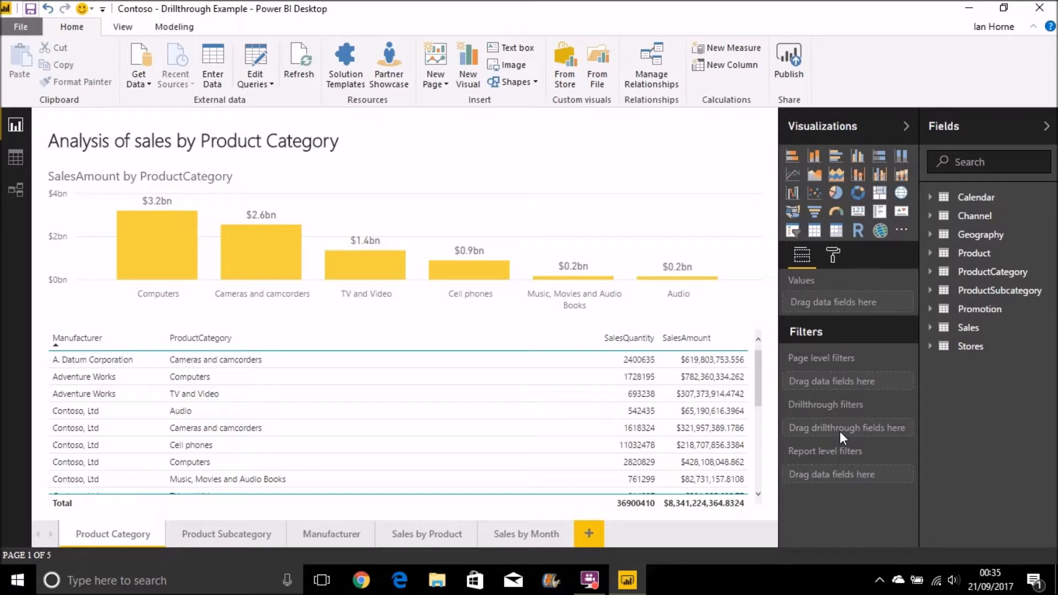
pyautogui.moveTo(736, 407)
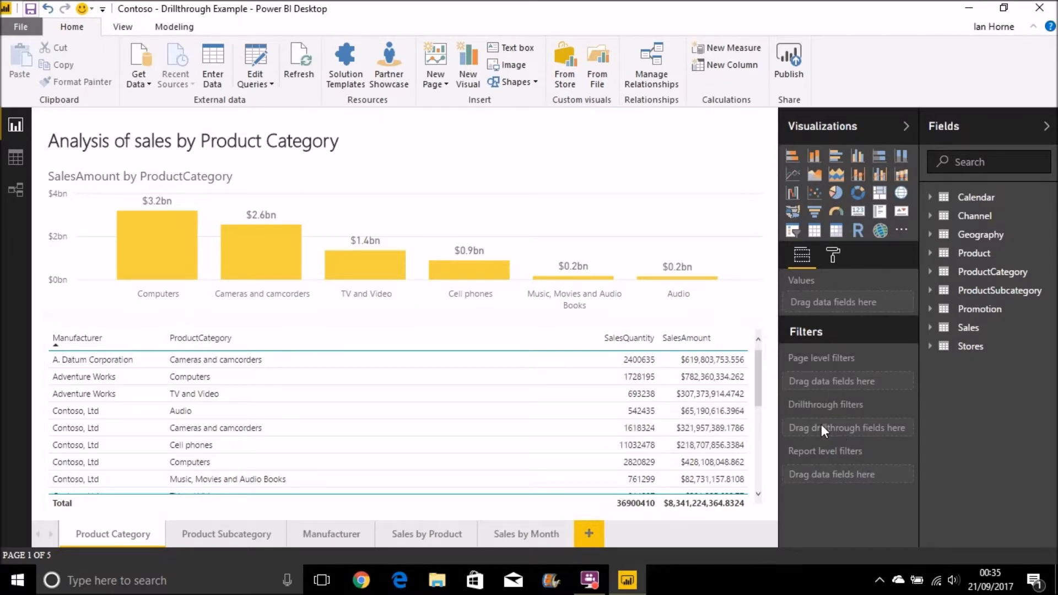
pyautogui.moveTo(824, 429)
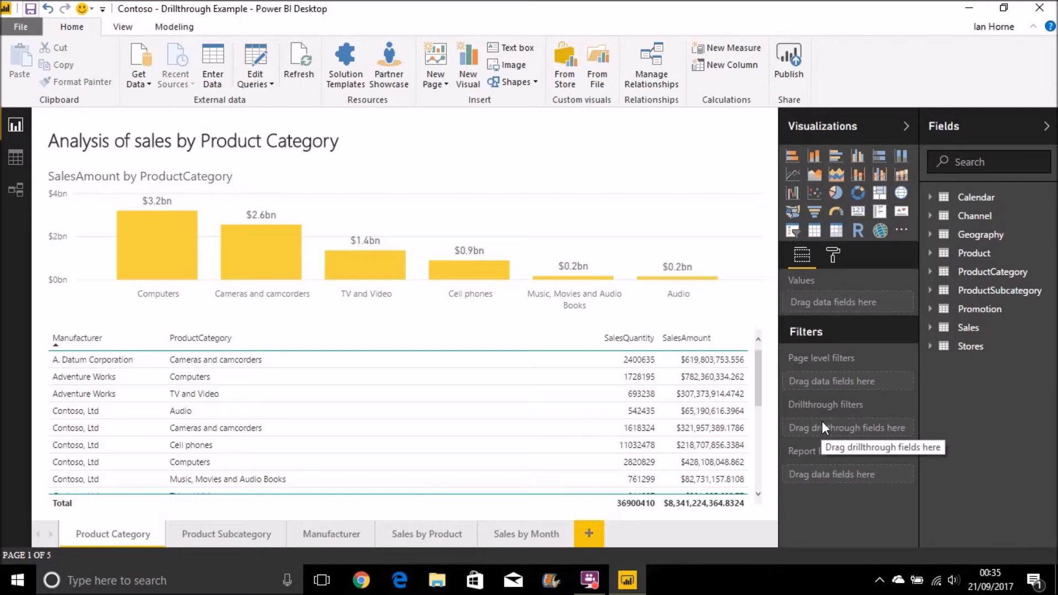
pyautogui.moveTo(599, 544)
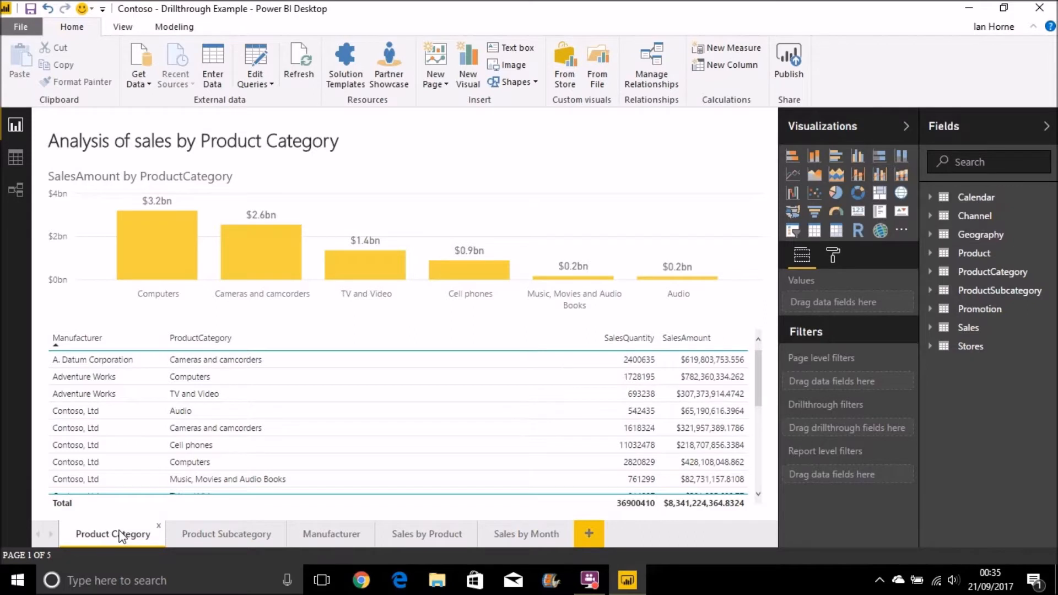
pyautogui.moveTo(118, 534)
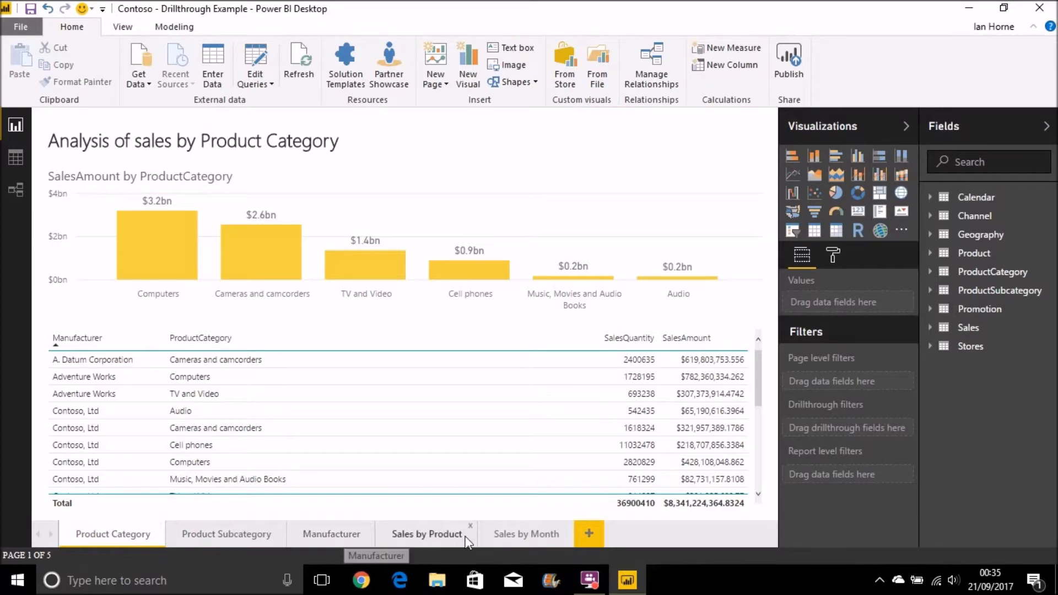
pyautogui.moveTo(521, 538)
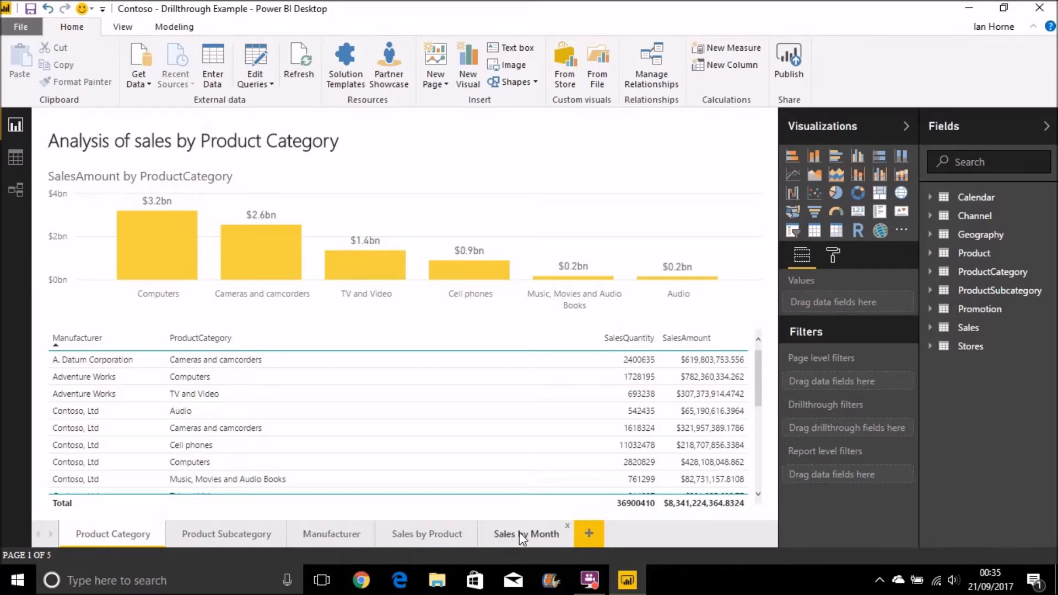
# Step: Browse the Sales by Month, Product Subcategory and Product Category pages, ending on Product Subcategory
pyautogui.click(527, 534)
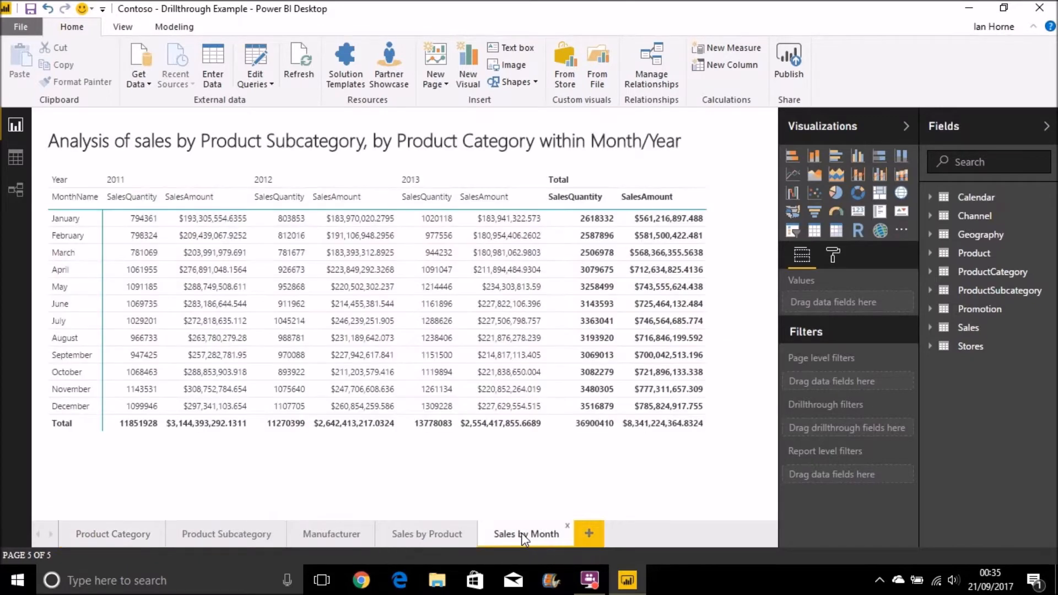
pyautogui.moveTo(113, 534)
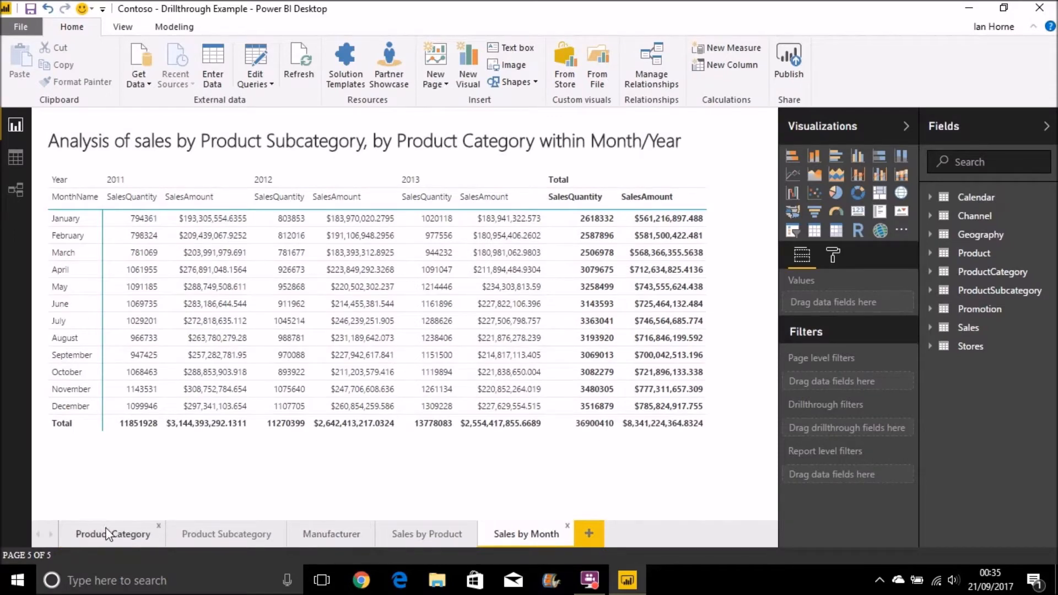
pyautogui.moveTo(226, 534)
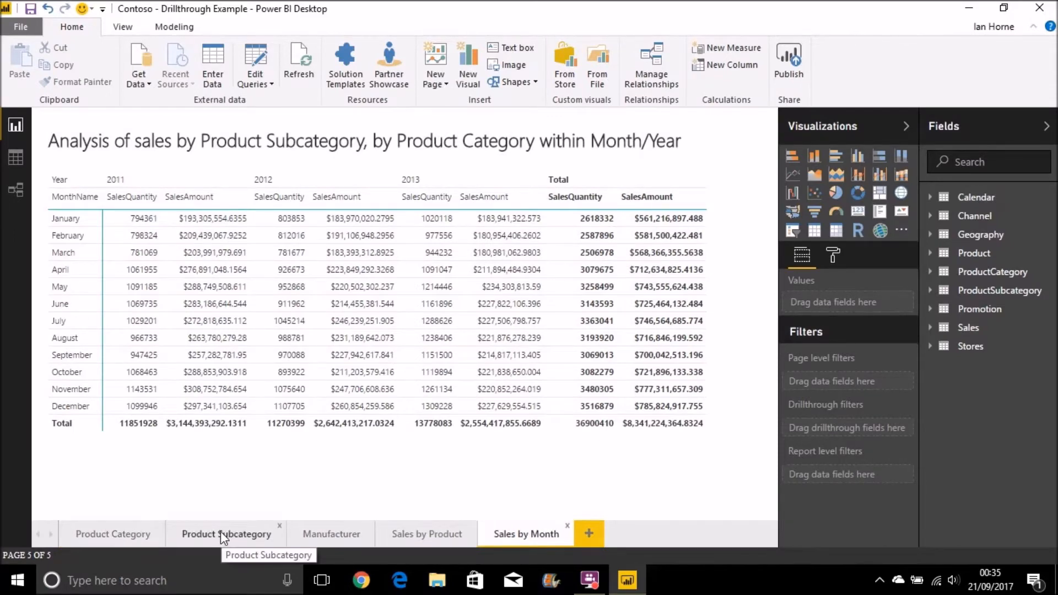
pyautogui.click(226, 534)
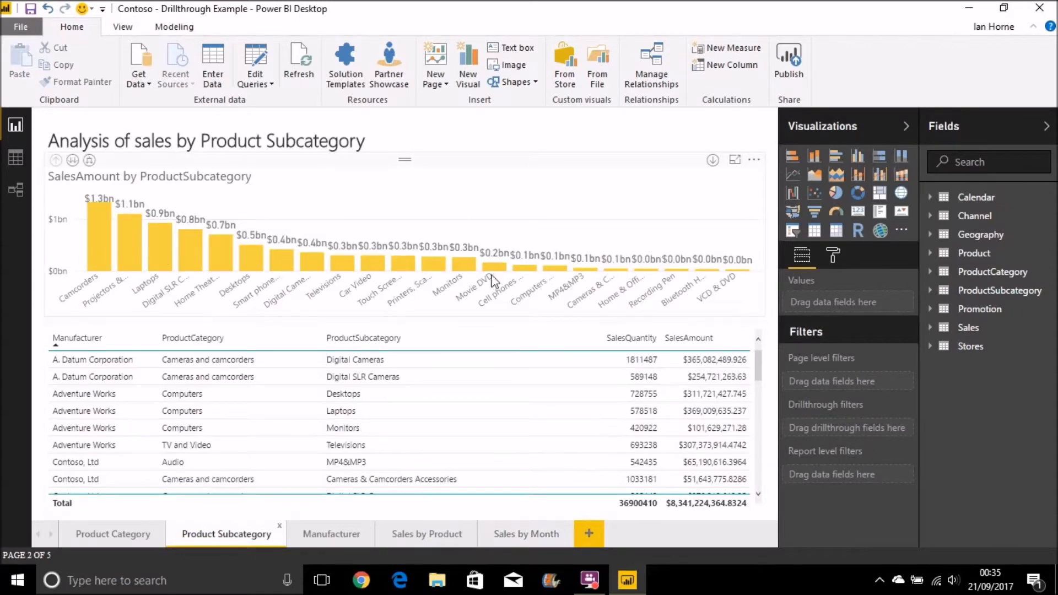
pyautogui.moveTo(102, 241)
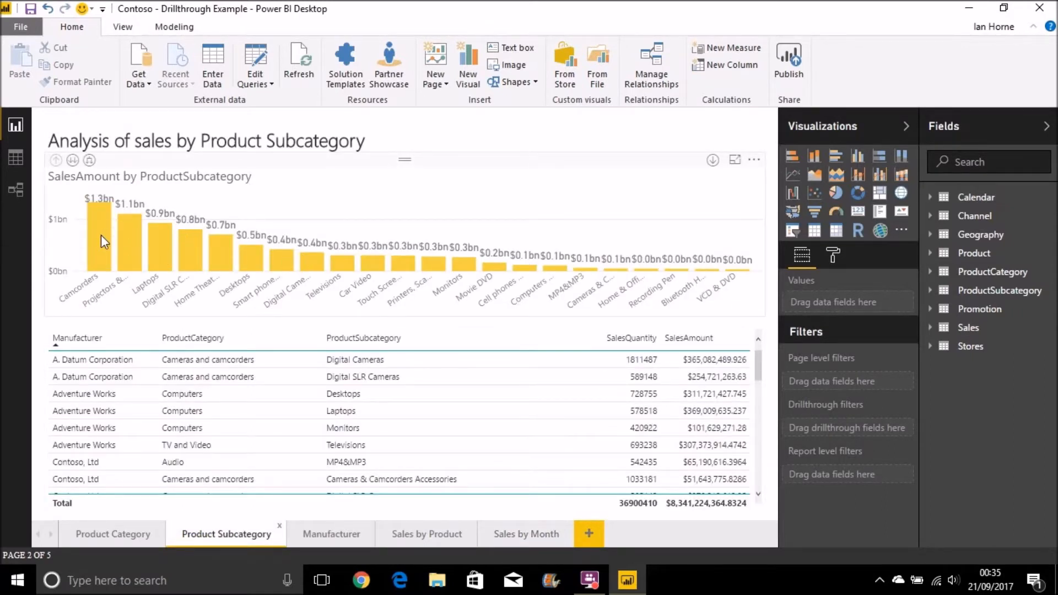
pyautogui.moveTo(651, 334)
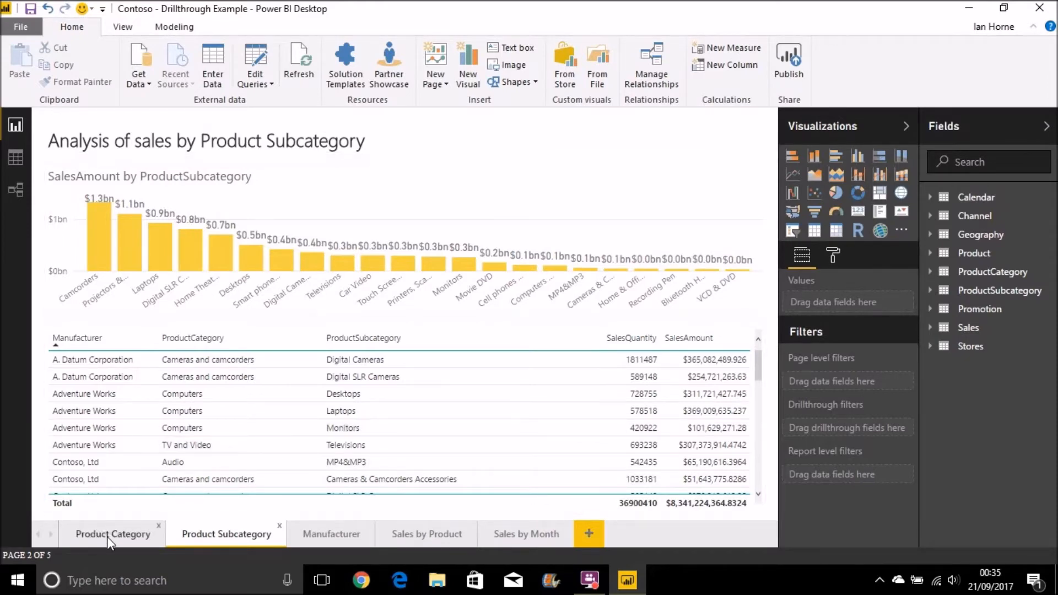
pyautogui.click(112, 534)
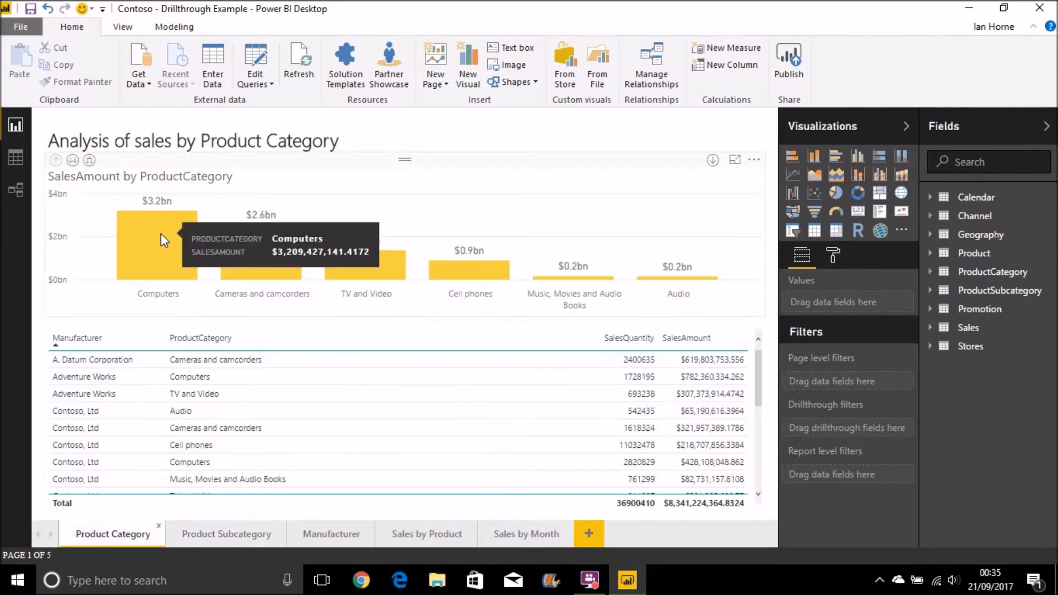
pyautogui.moveTo(169, 250)
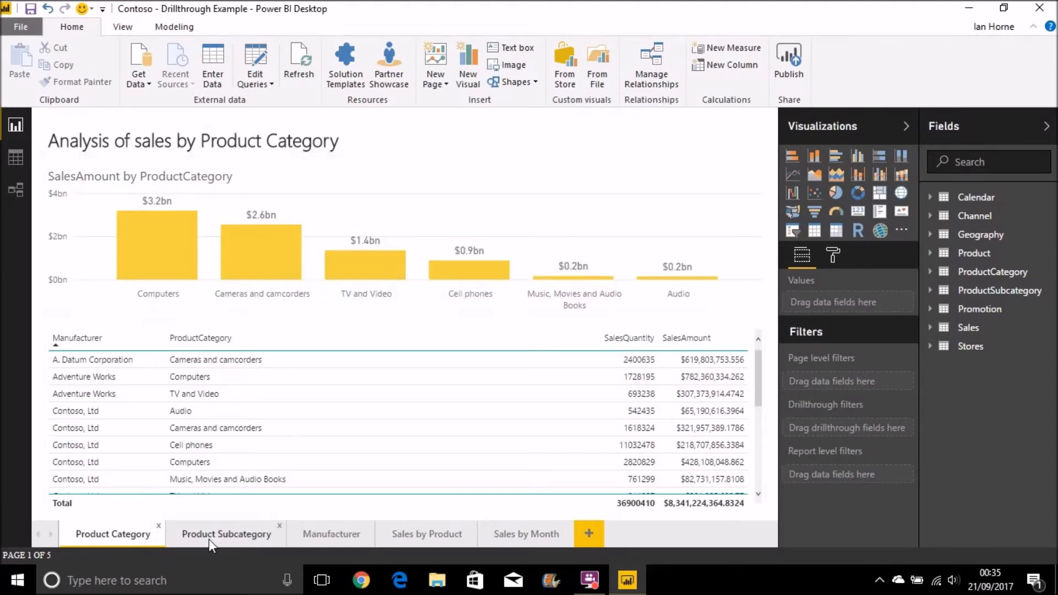
pyautogui.click(226, 534)
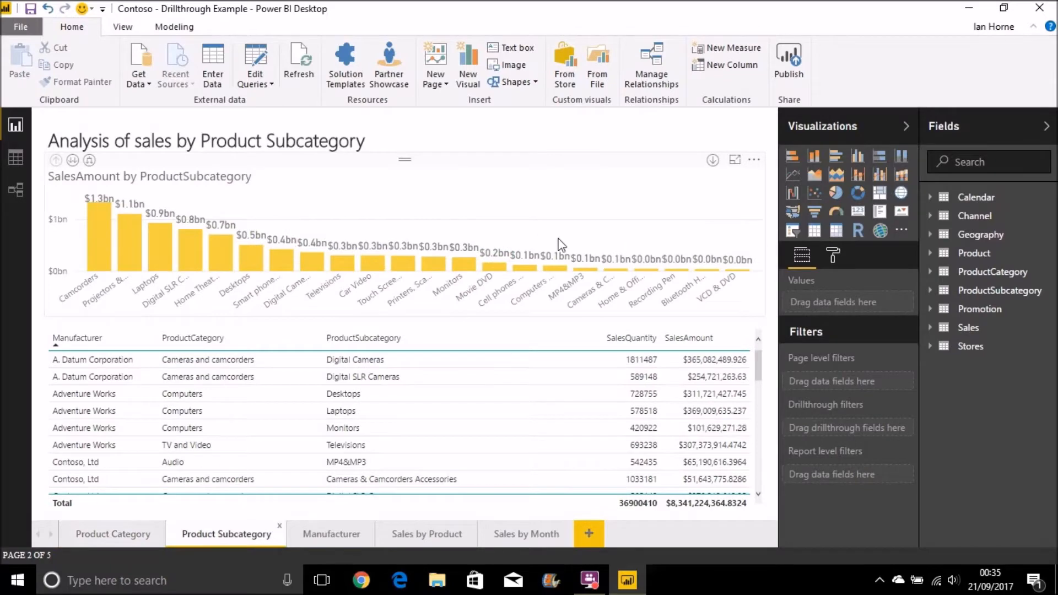
pyautogui.moveTo(108, 253)
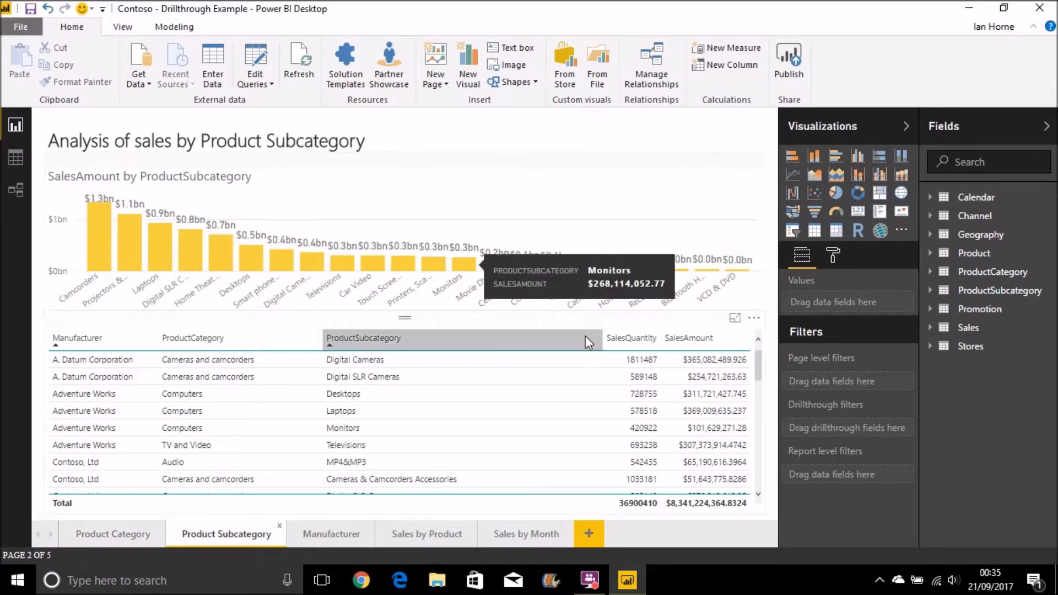
pyautogui.moveTo(856, 451)
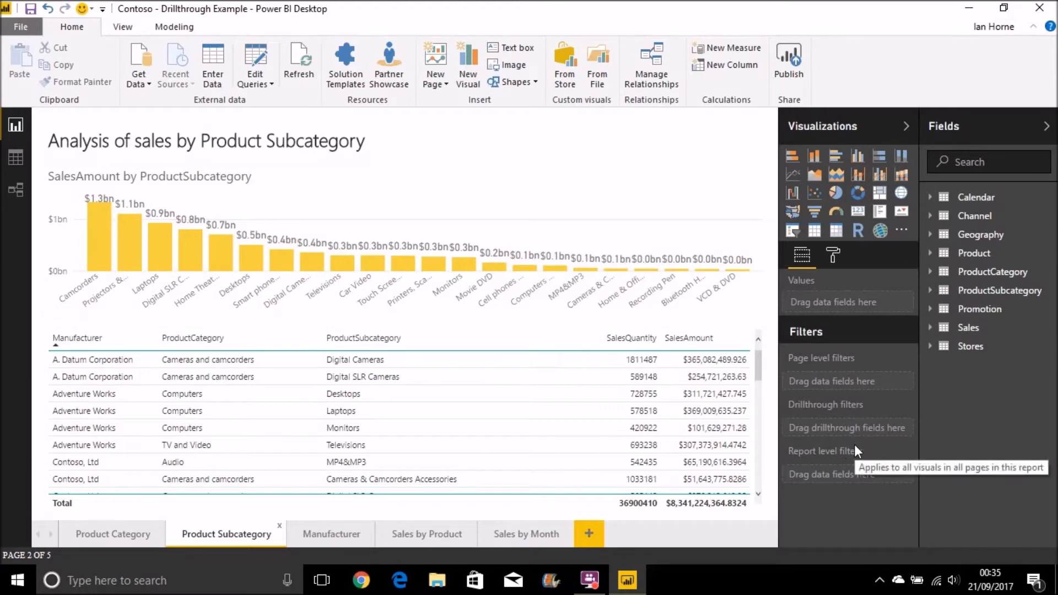
pyautogui.moveTo(969, 286)
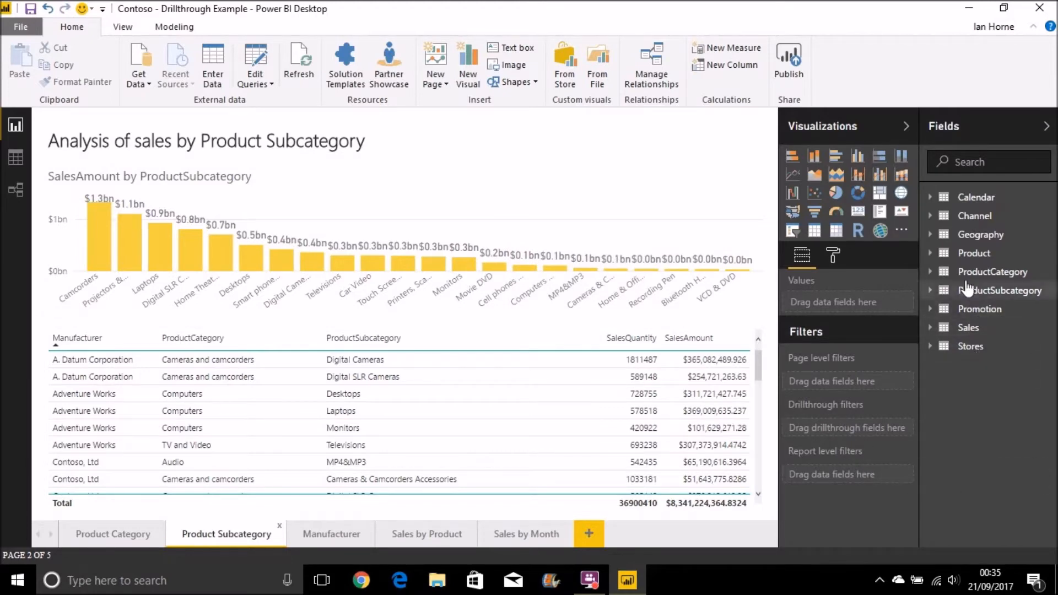
pyautogui.moveTo(931, 278)
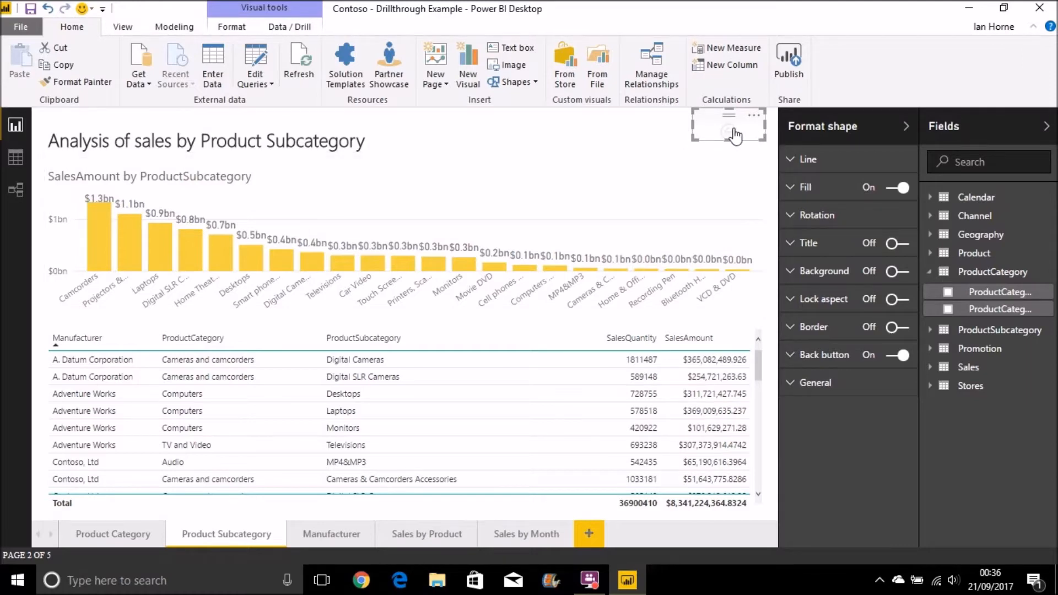
pyautogui.moveTo(732, 138)
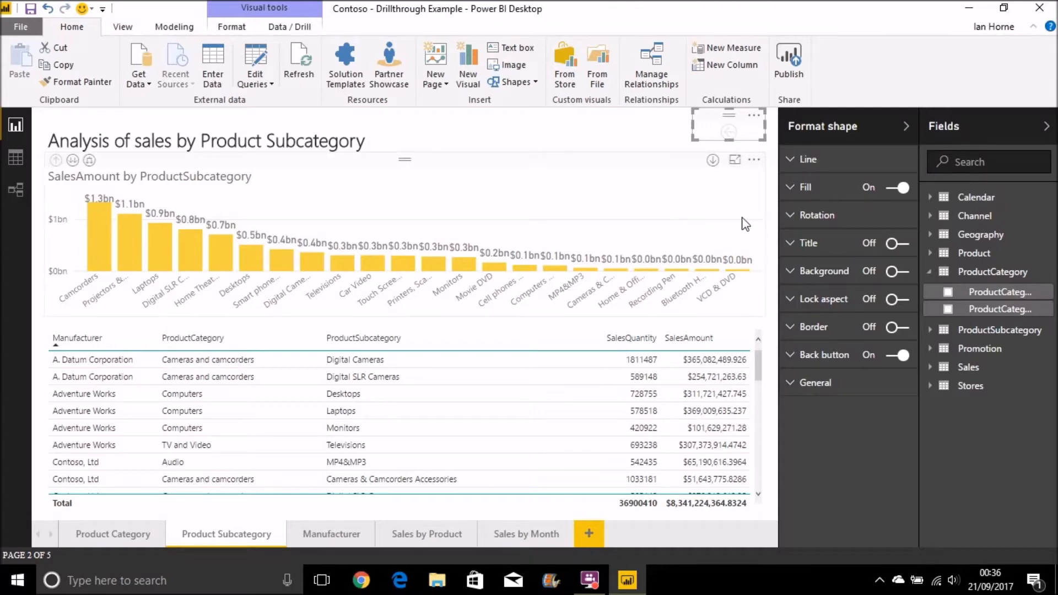
pyautogui.moveTo(641, 376)
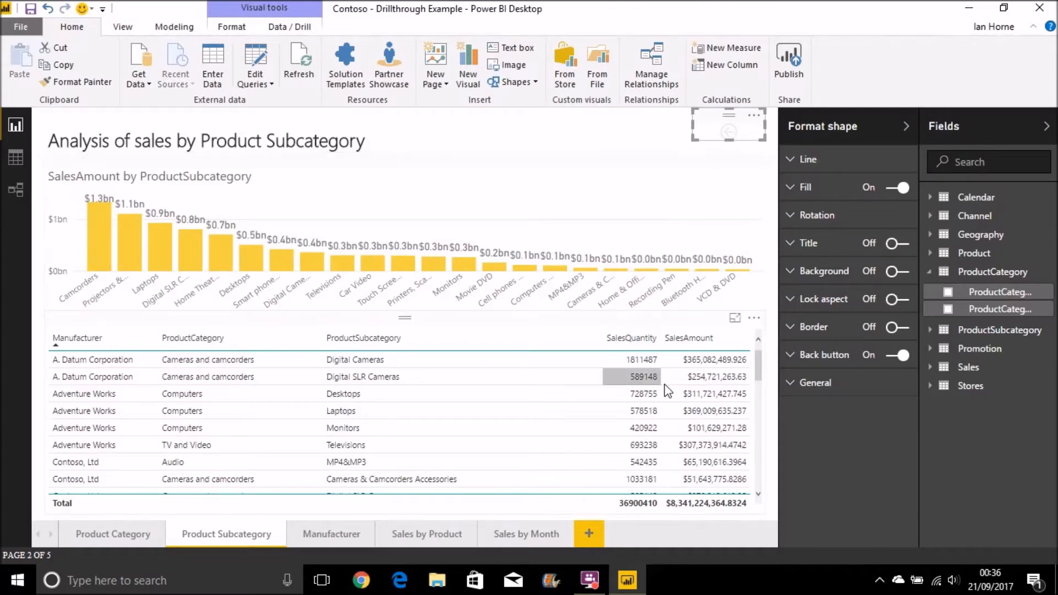
pyautogui.moveTo(769, 215)
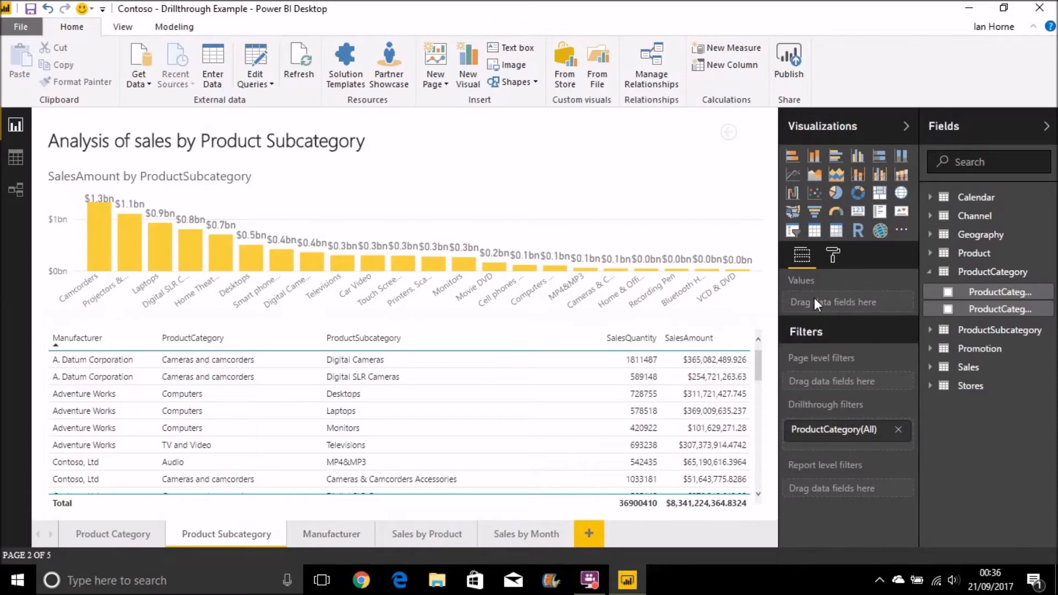
pyautogui.moveTo(799, 435)
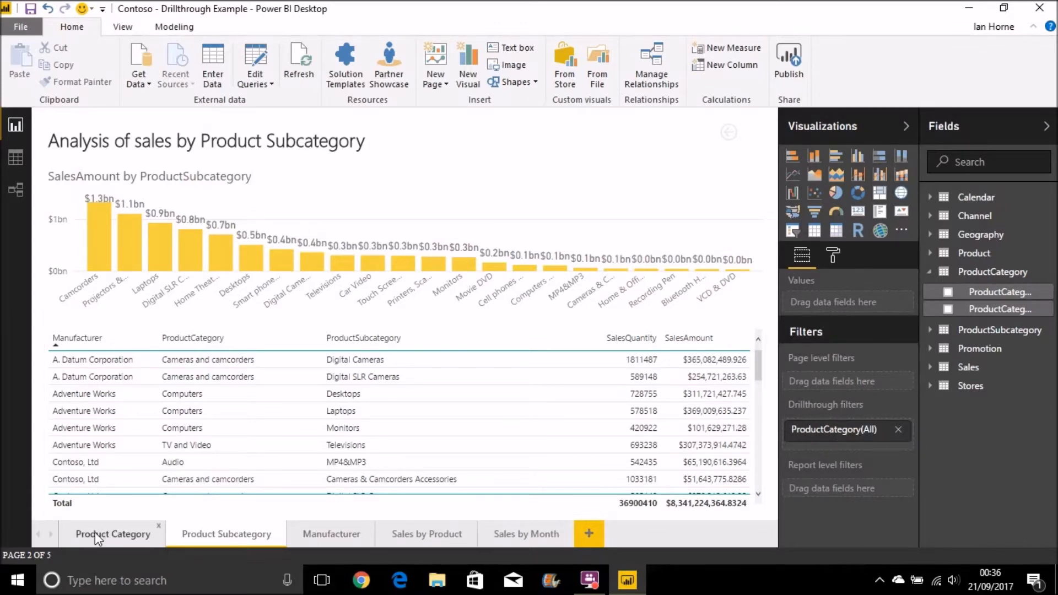
# Step: On the Product Category page, select the sales chart and right-click the Computers bar
pyautogui.click(112, 534)
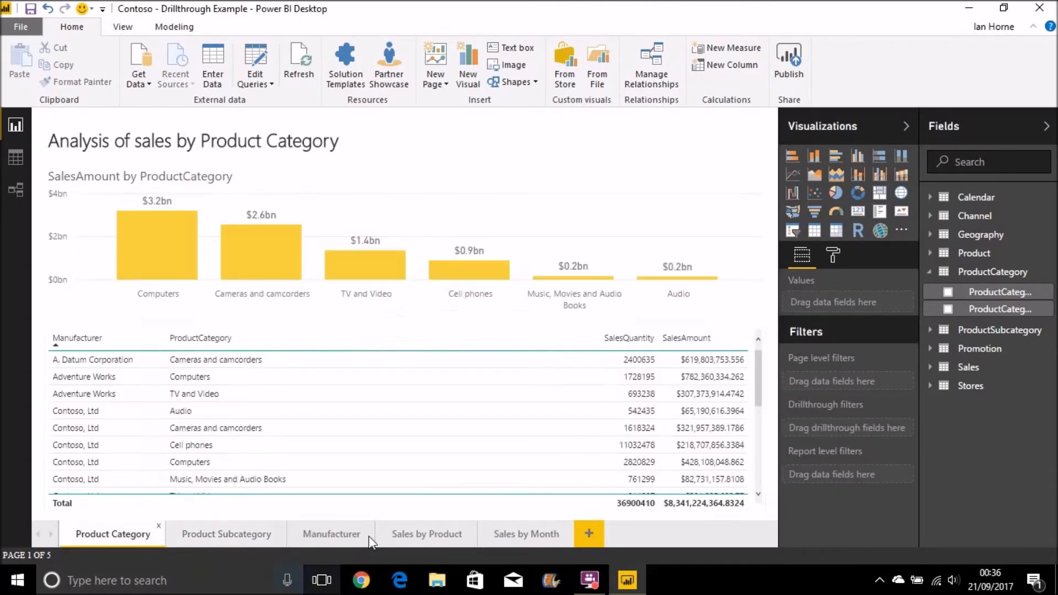
pyautogui.moveTo(157, 243)
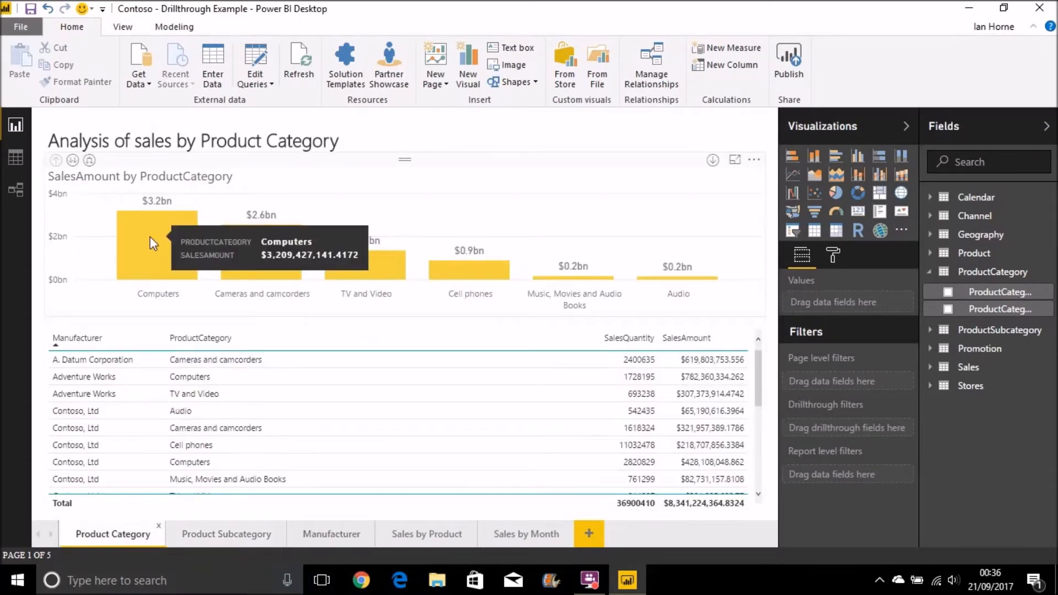
pyautogui.moveTo(664, 272)
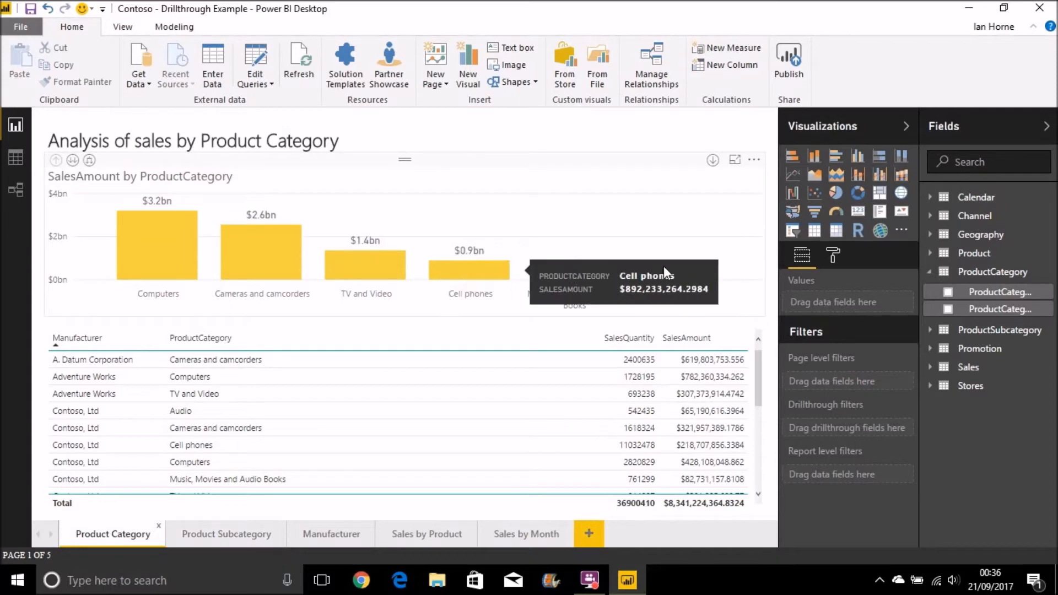
pyautogui.moveTo(75, 311)
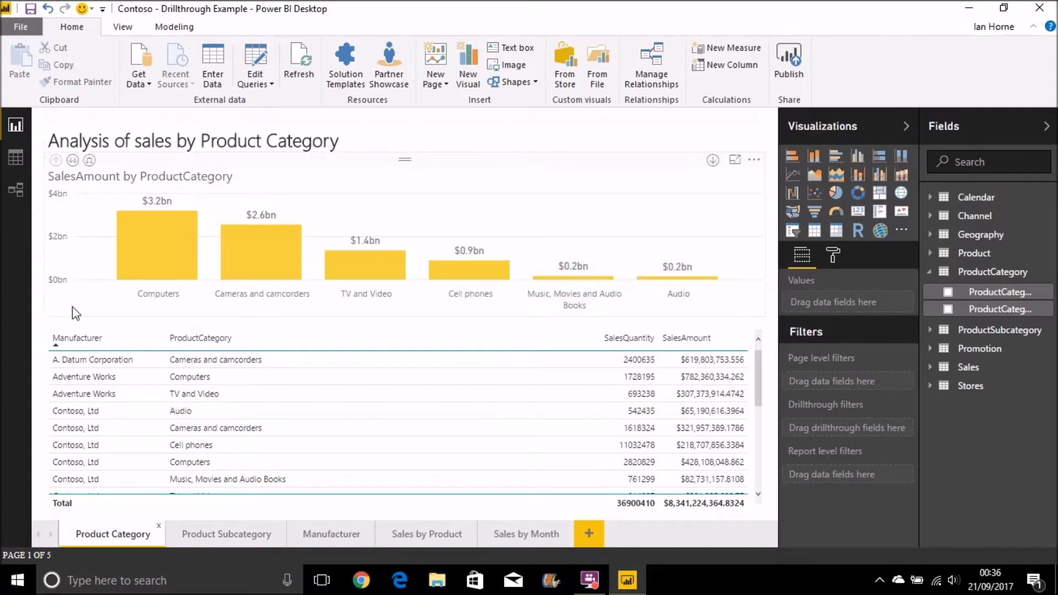
pyautogui.click(156, 253)
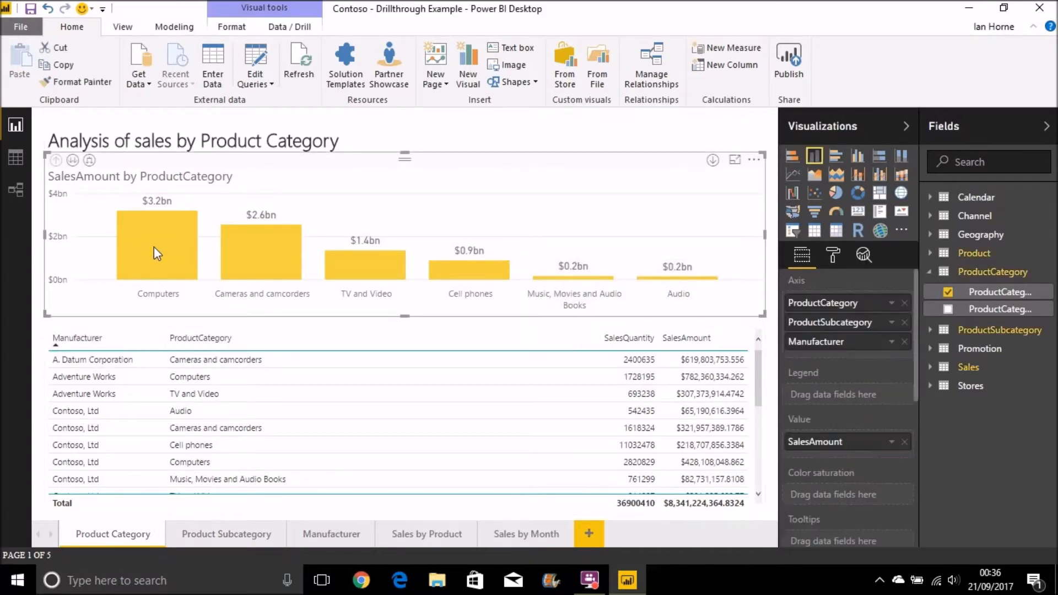
pyautogui.rightClick(156, 253)
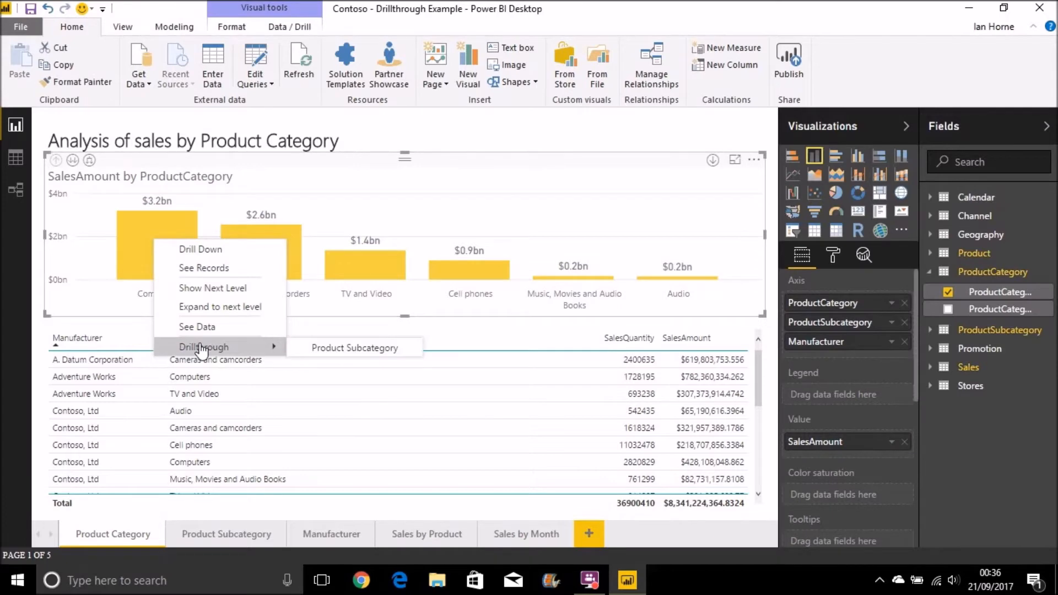
pyautogui.moveTo(350, 355)
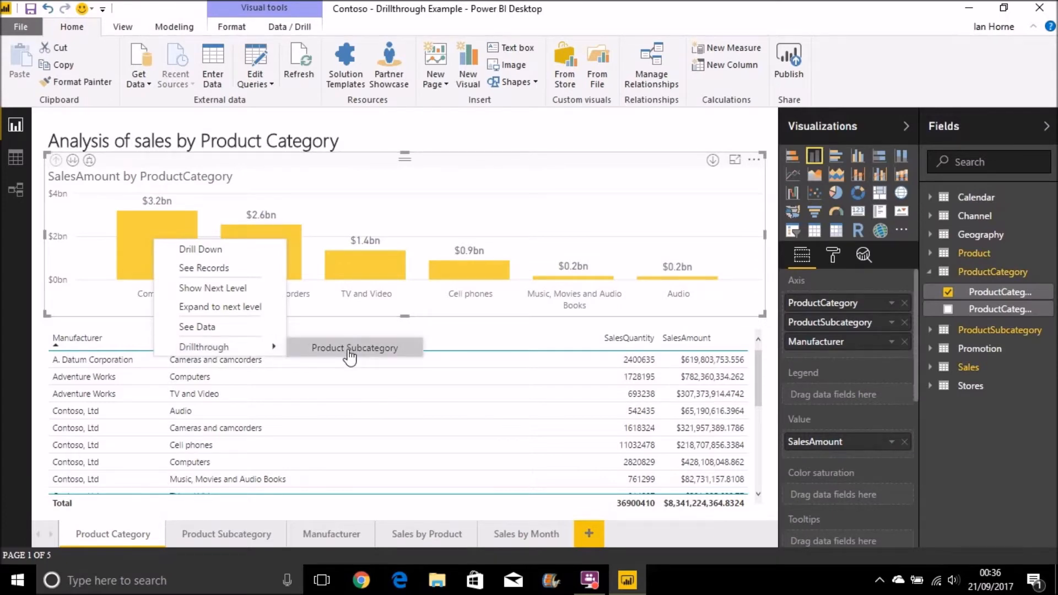
# Step: Drill through the Computers bar to the Product Subcategory page
pyautogui.click(354, 348)
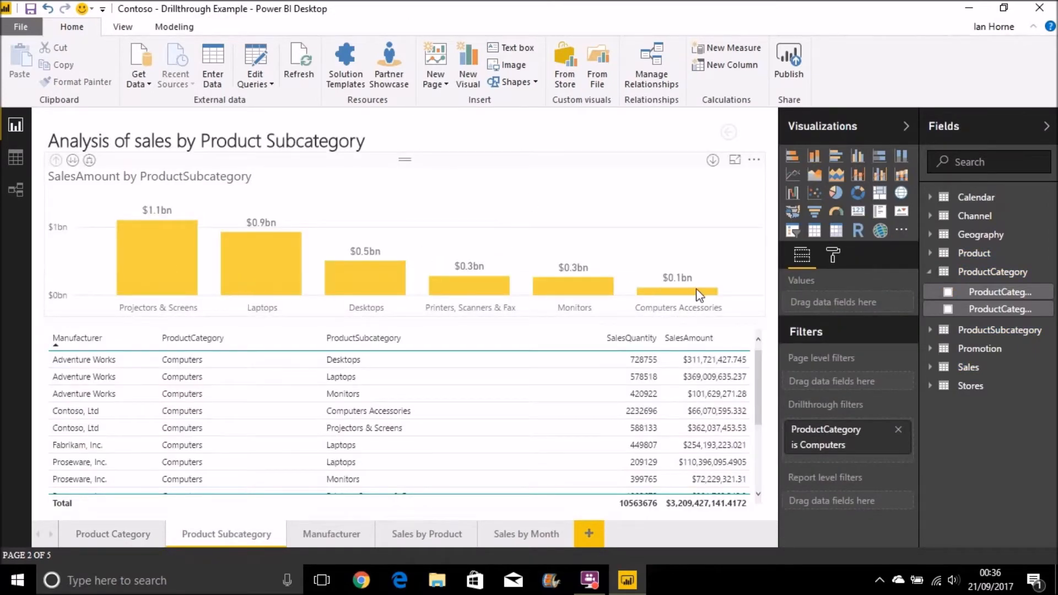
pyautogui.moveTo(678, 290)
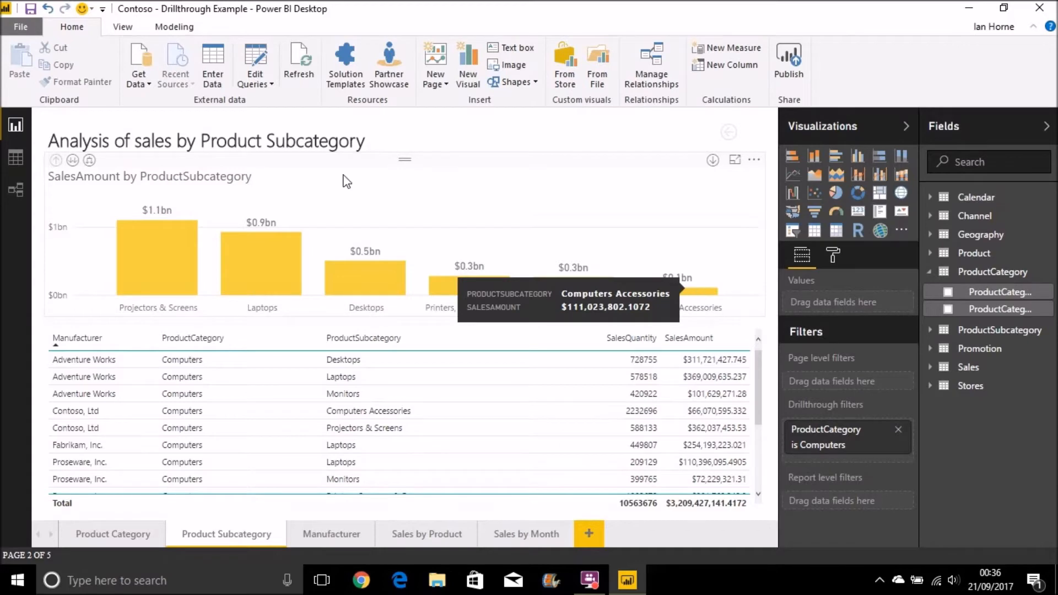
pyautogui.moveTo(194, 232)
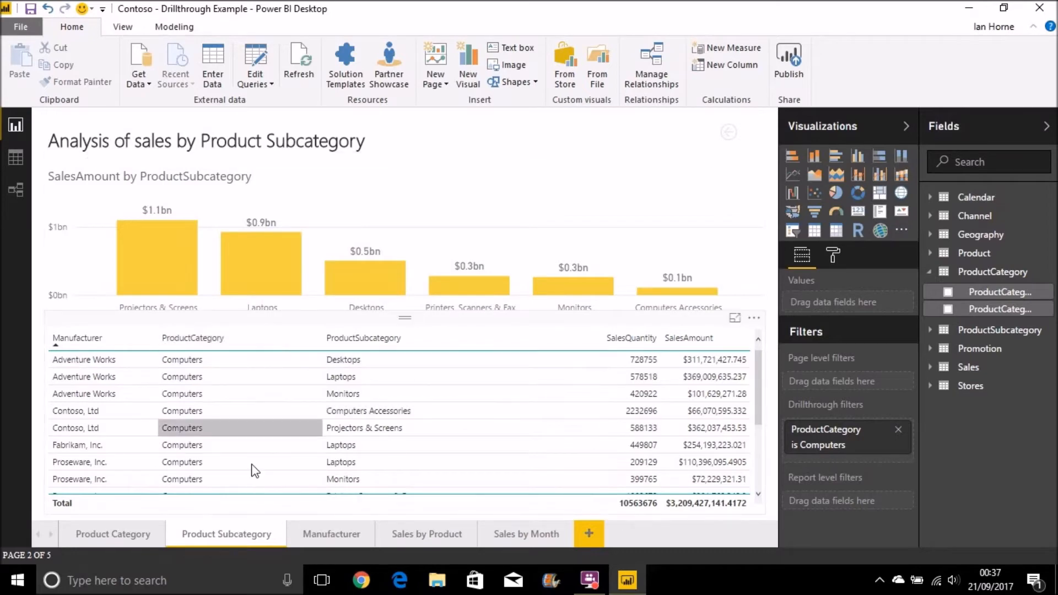
pyautogui.moveTo(824, 429)
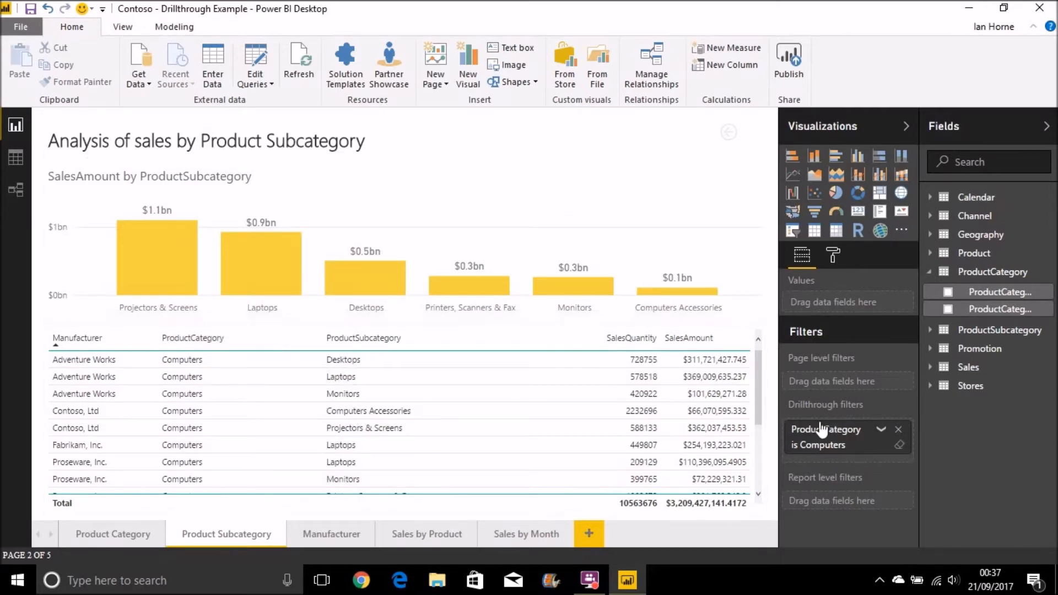
pyautogui.moveTo(808, 449)
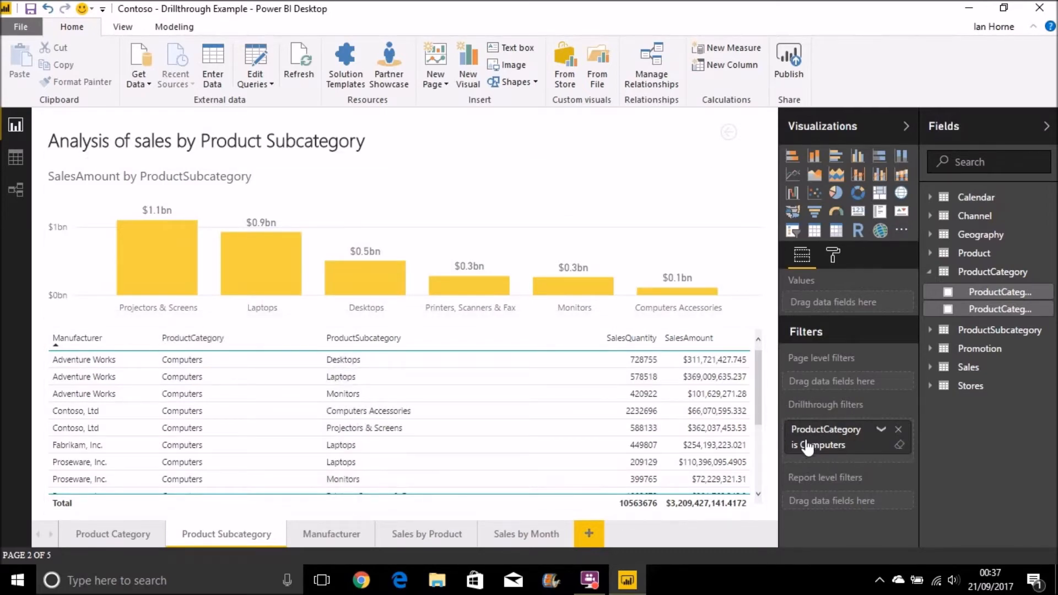
pyautogui.moveTo(836, 442)
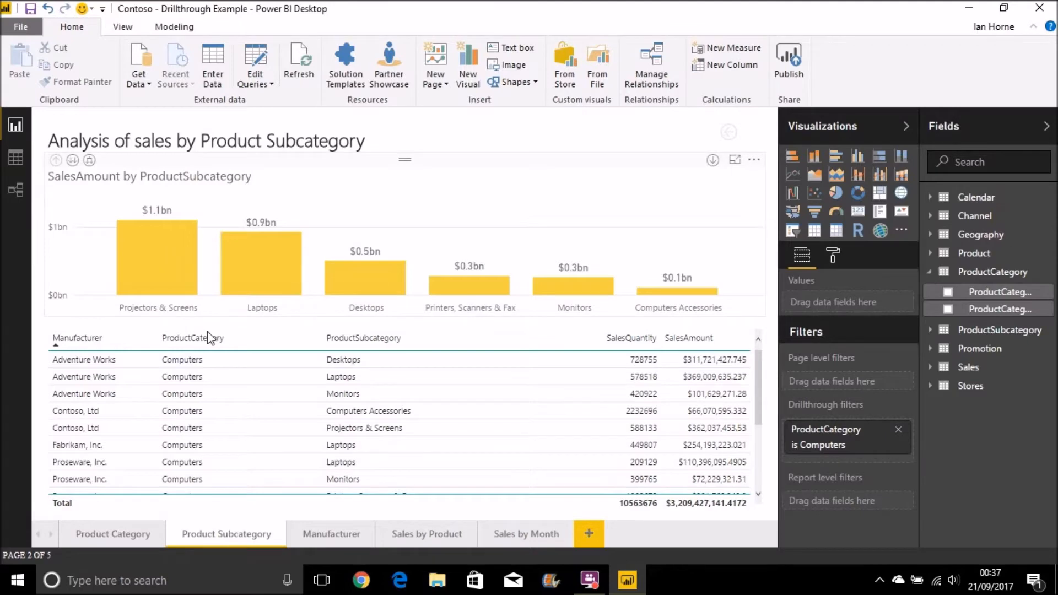
pyautogui.moveTo(880, 437)
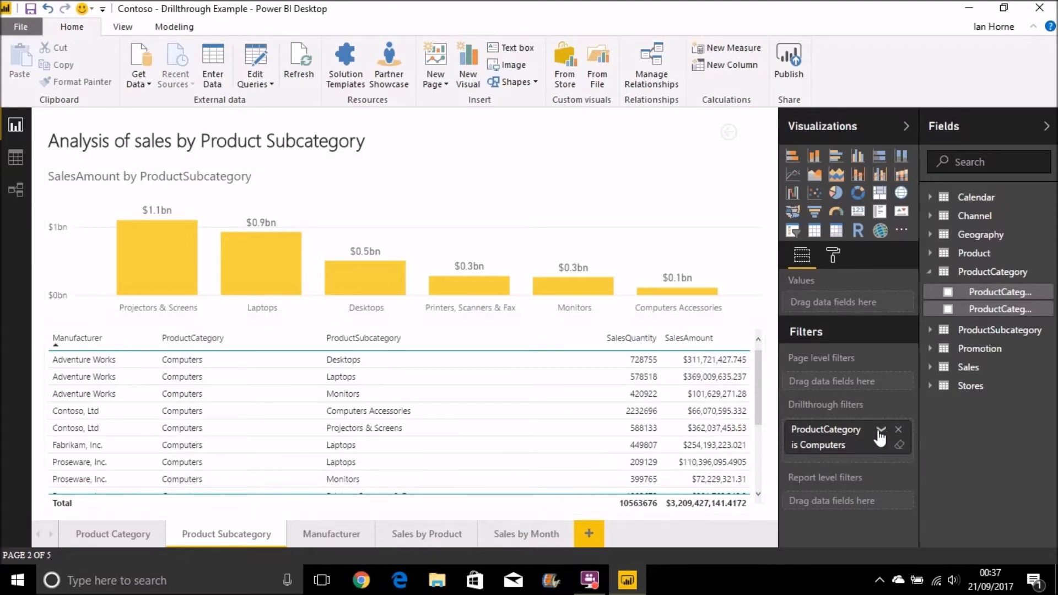
# Step: Erase the Computers value from the Product Subcategory page's drillthrough filter
pyautogui.click(898, 444)
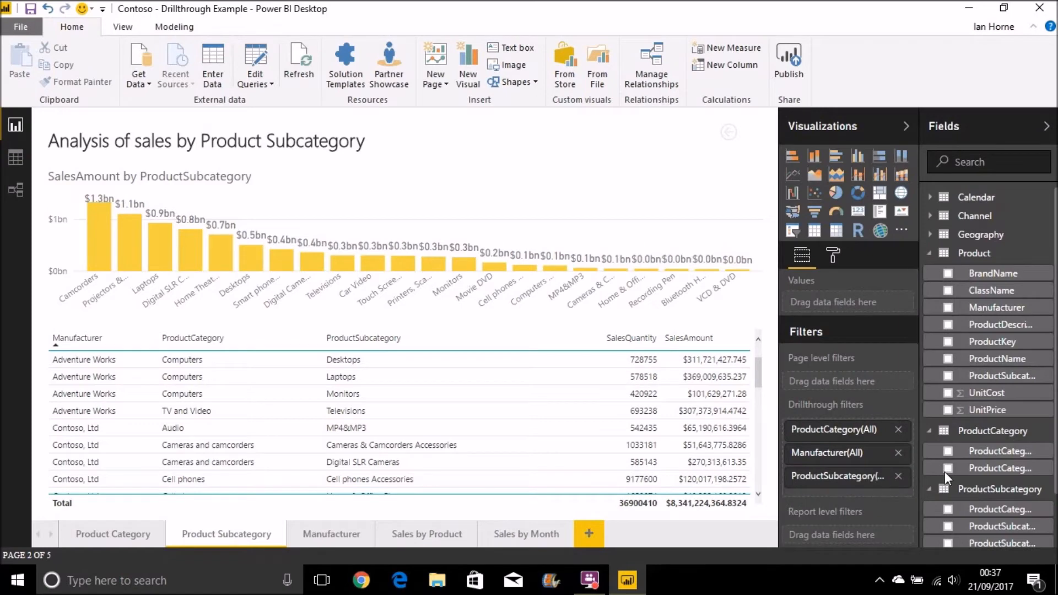
# Step: Drill Computers down to subcategories, then drill Projectors & Screens through to Product Subcategory
pyautogui.click(112, 534)
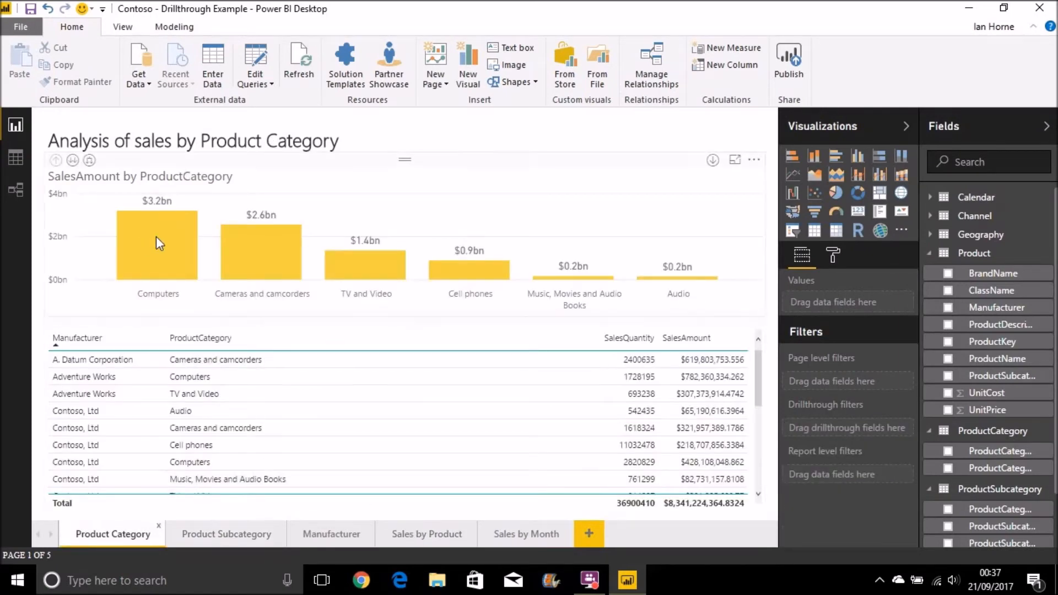
pyautogui.moveTo(156, 243)
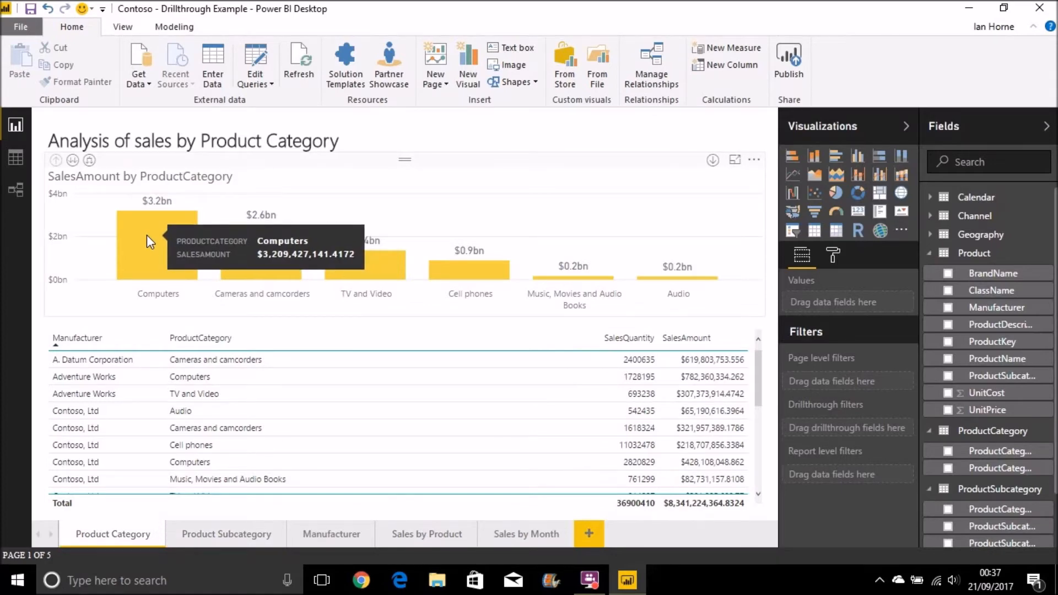
pyautogui.rightClick(157, 243)
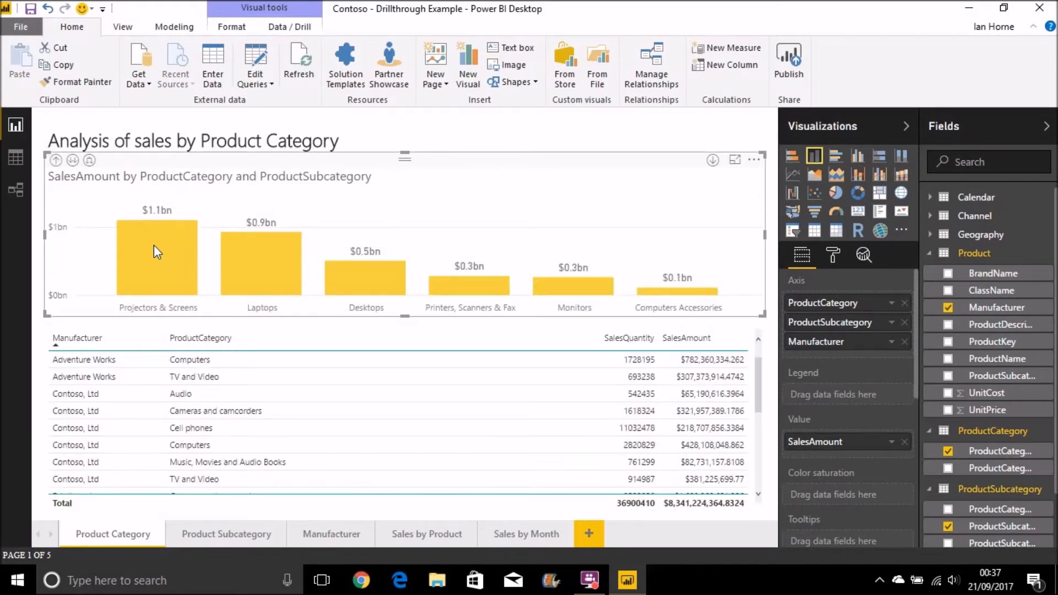
pyautogui.moveTo(155, 257)
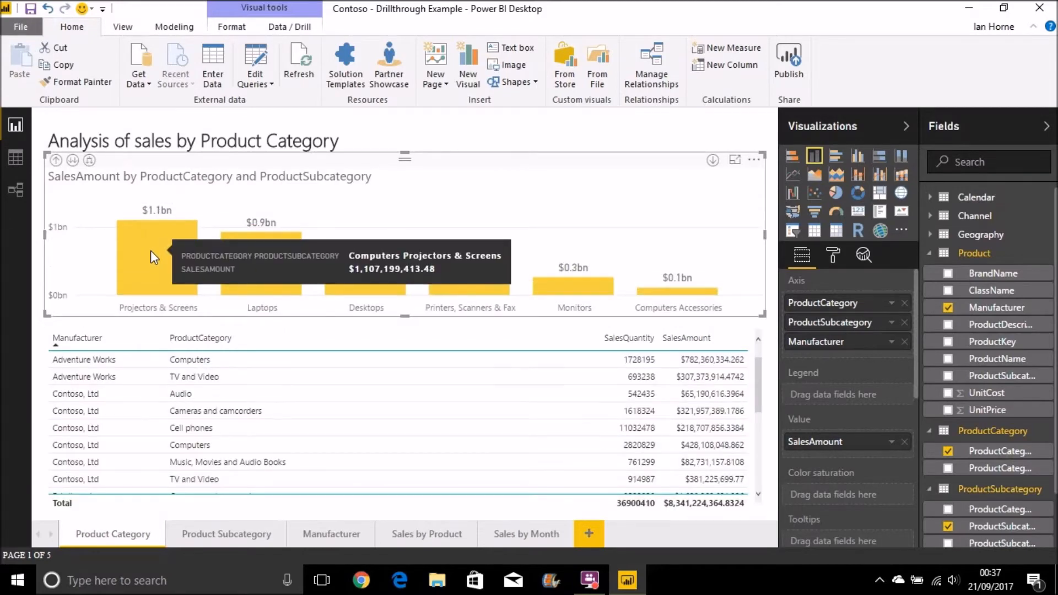
pyautogui.rightClick(157, 256)
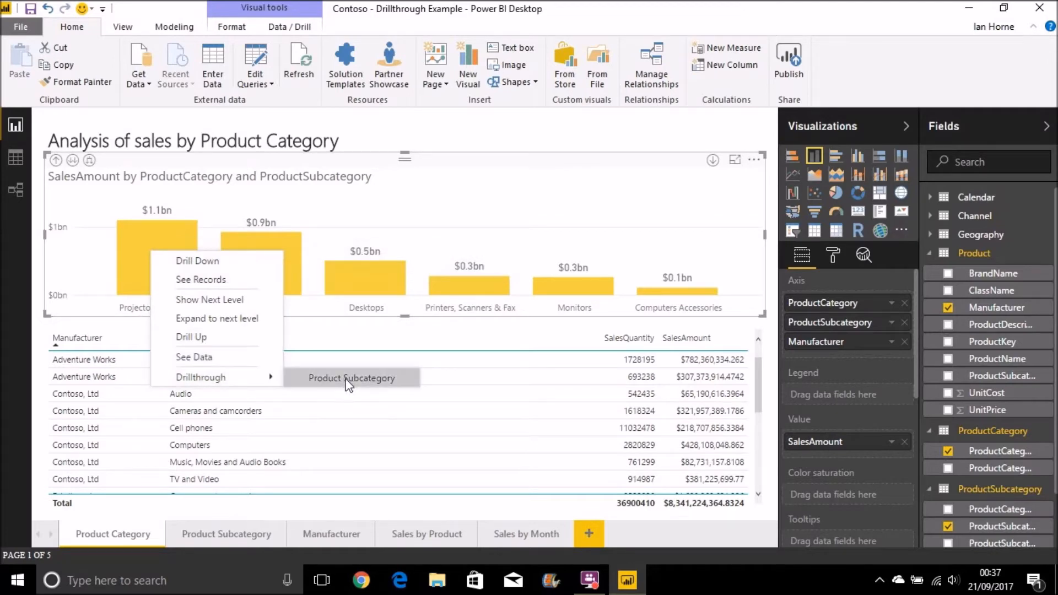
pyautogui.click(351, 378)
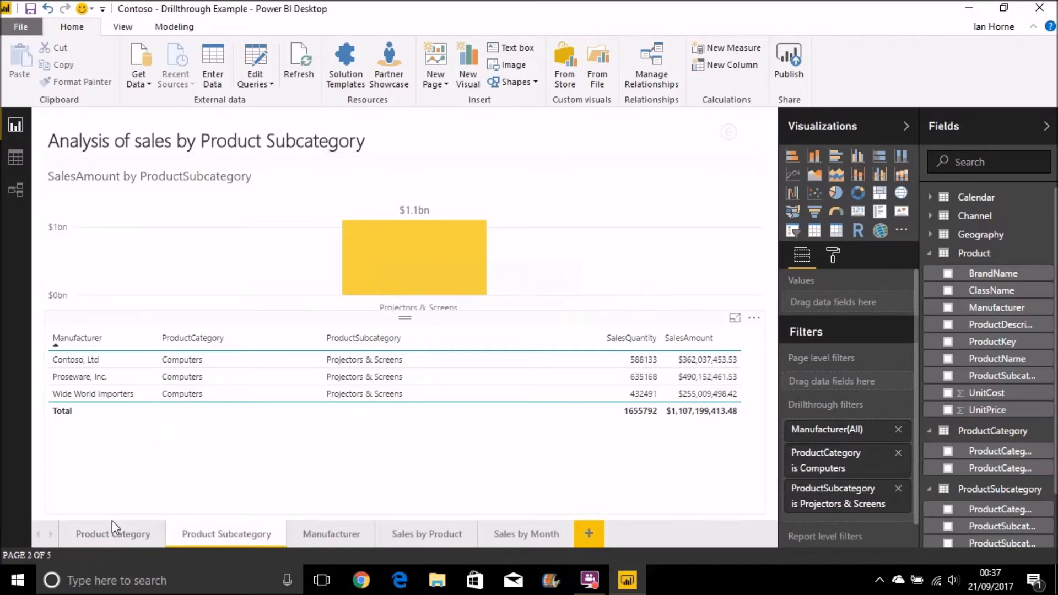
# Step: Return to the Product Category page and scroll down through the sales table
pyautogui.click(112, 534)
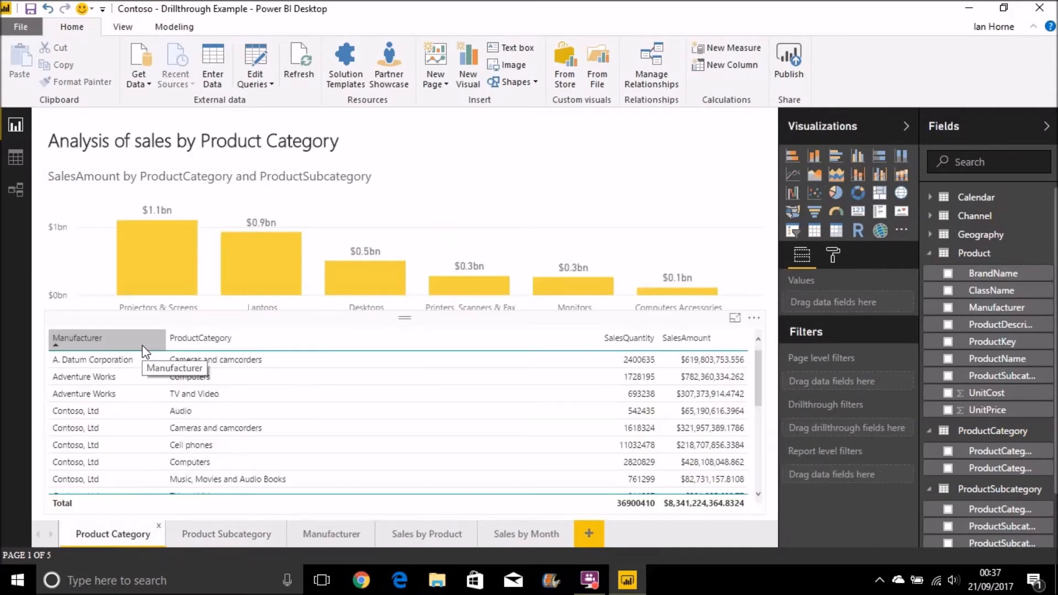
pyautogui.moveTo(344, 410)
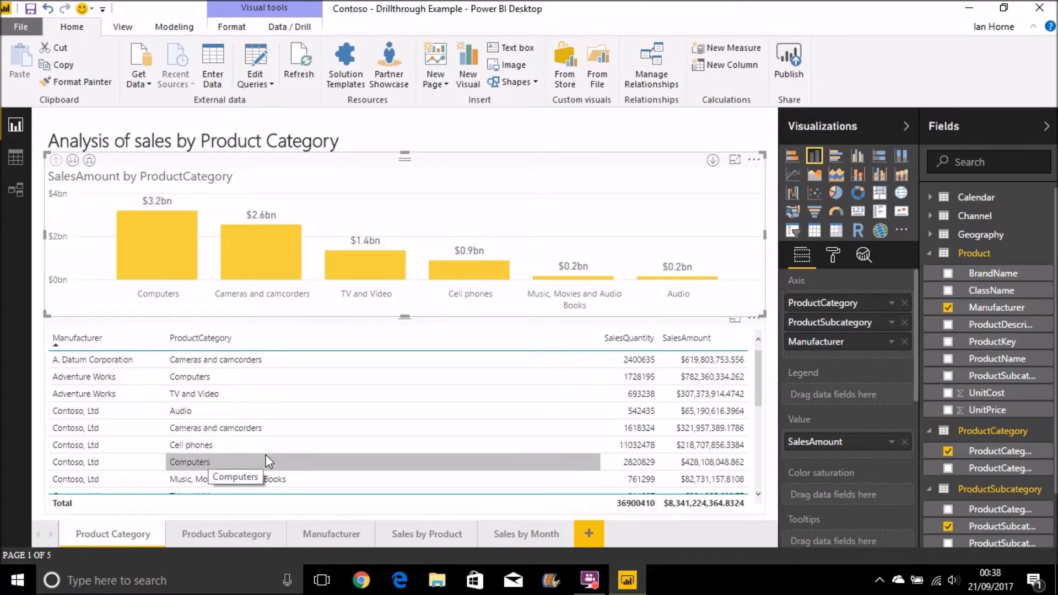
pyautogui.scroll(-3)
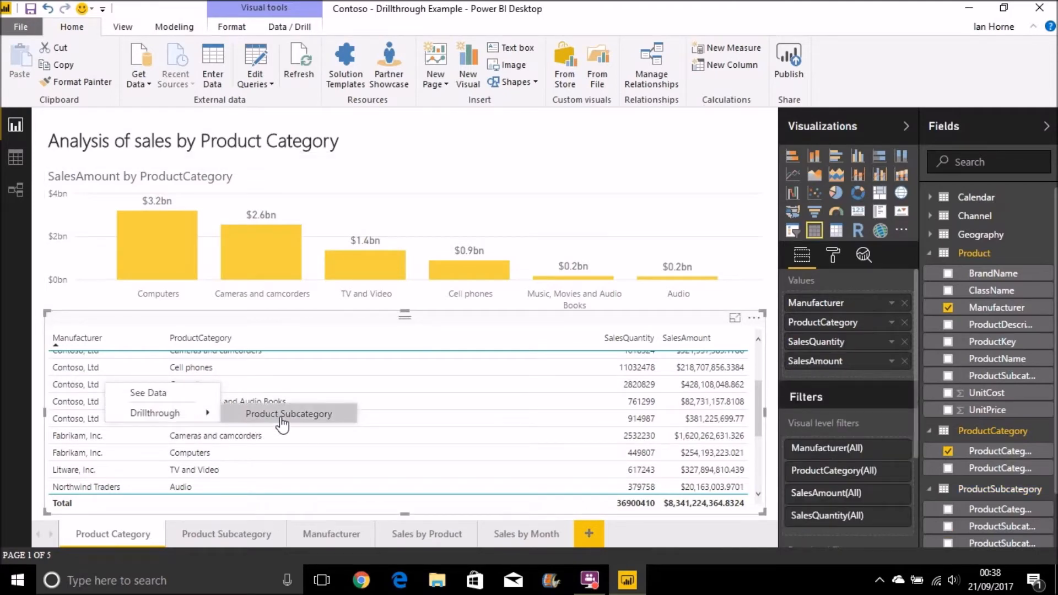
pyautogui.moveTo(287, 421)
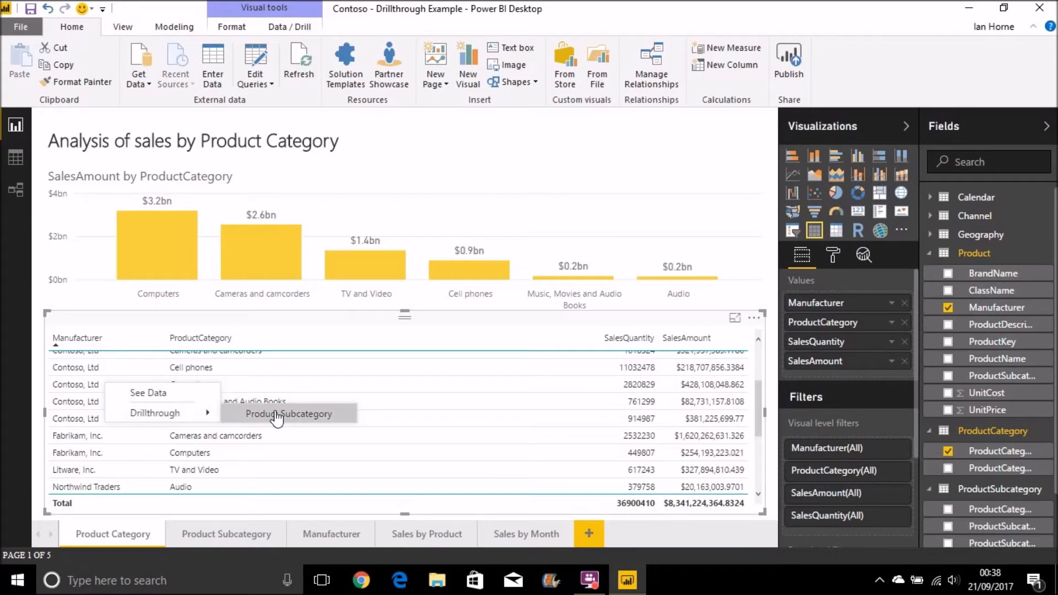
pyautogui.moveTo(205, 358)
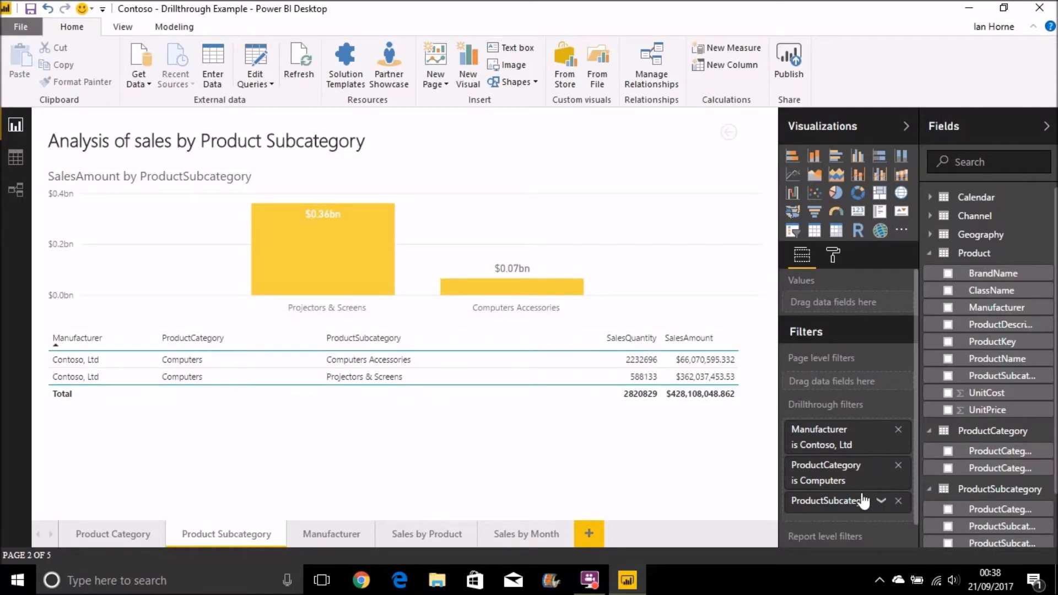
pyautogui.moveTo(864, 501)
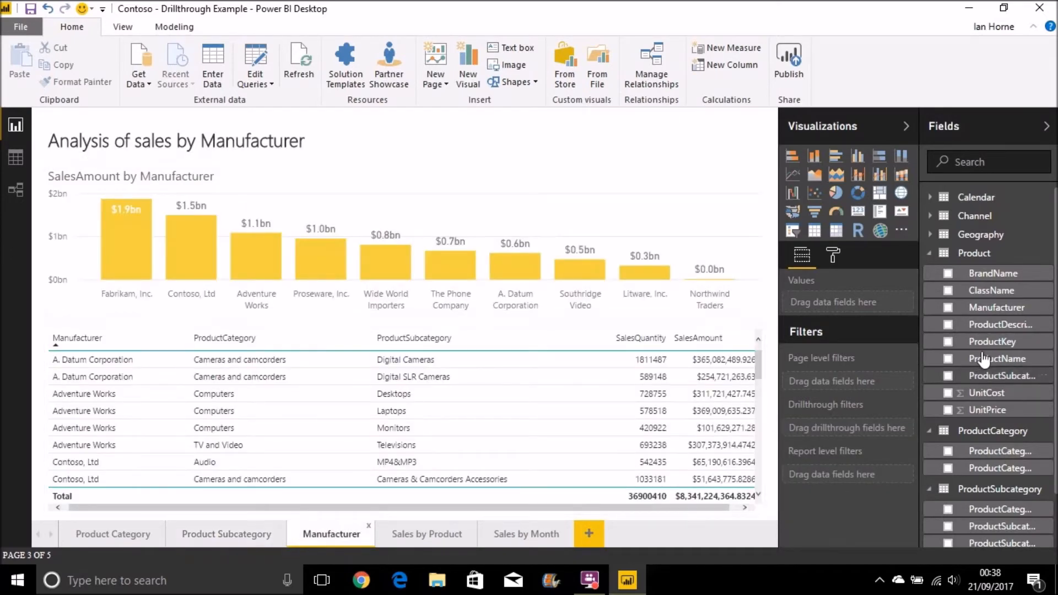
pyautogui.moveTo(996, 307)
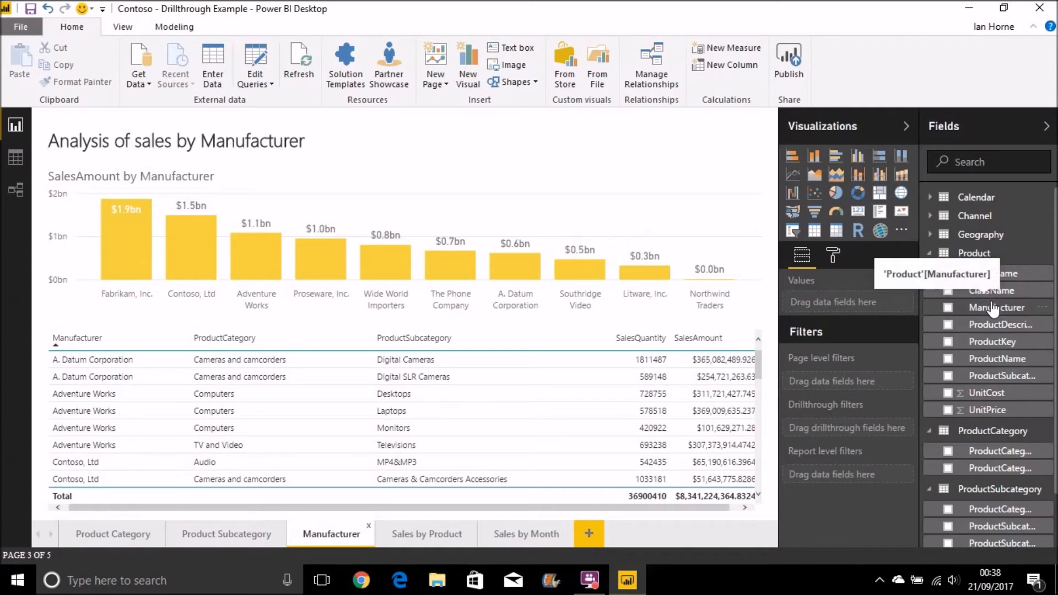
pyautogui.moveTo(848, 433)
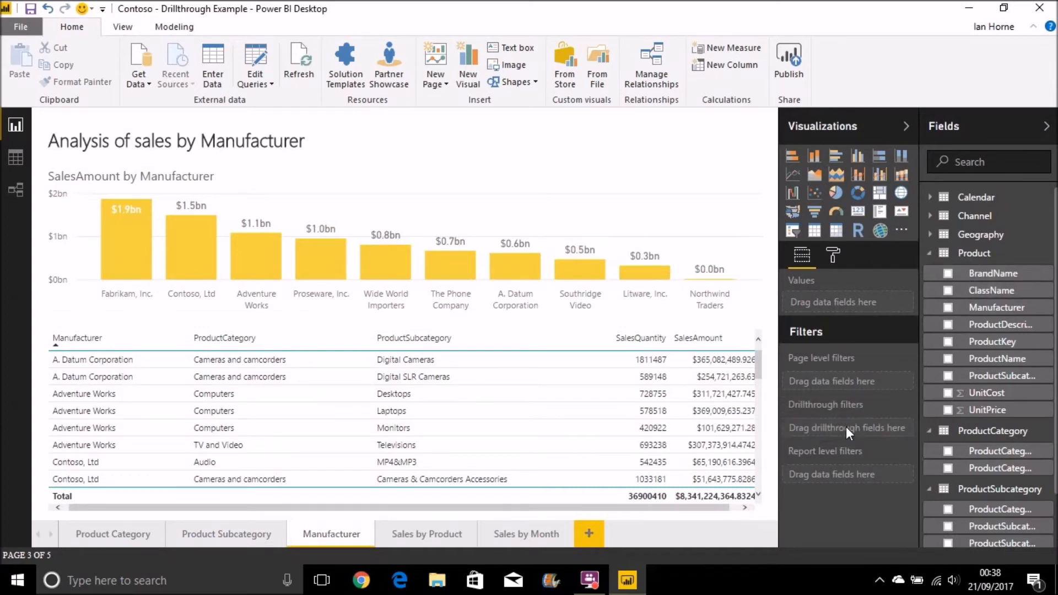
# Step: Work on the Manufacturer page's drillthrough filter setup
pyautogui.click(70, 126)
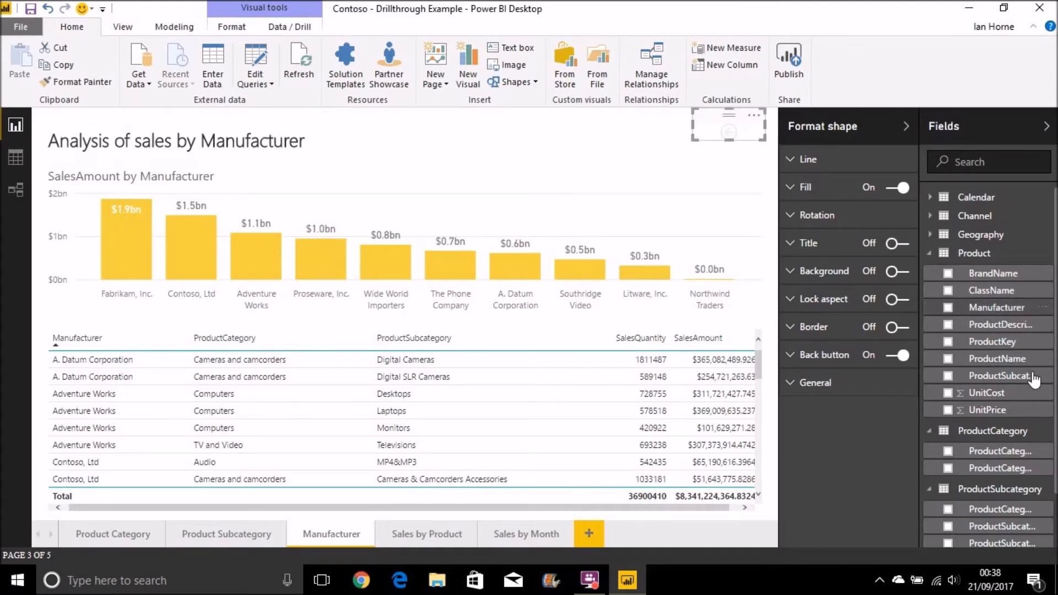
pyautogui.moveTo(772, 205)
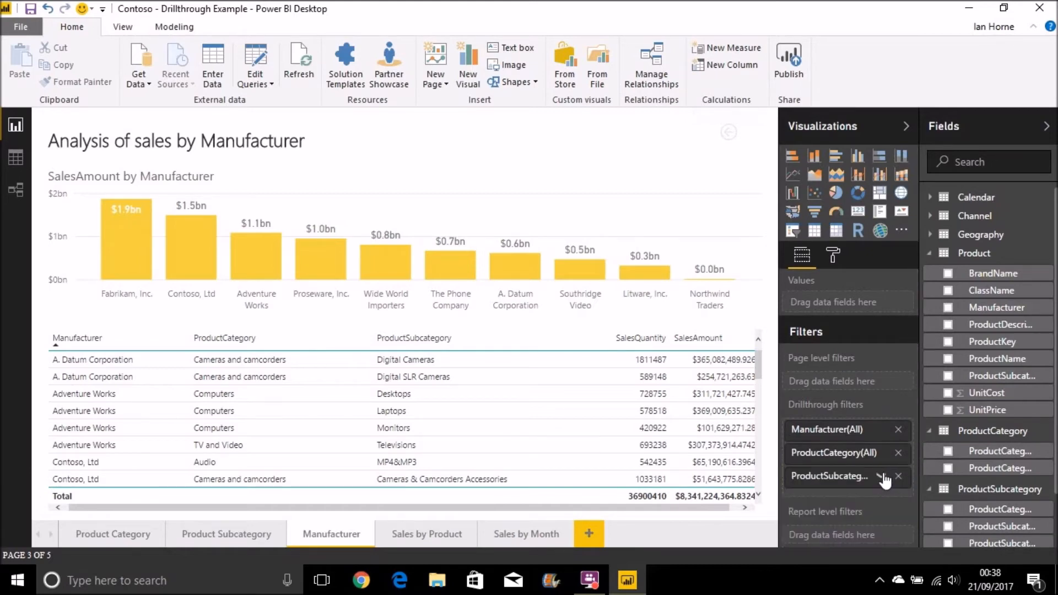
pyautogui.moveTo(426, 534)
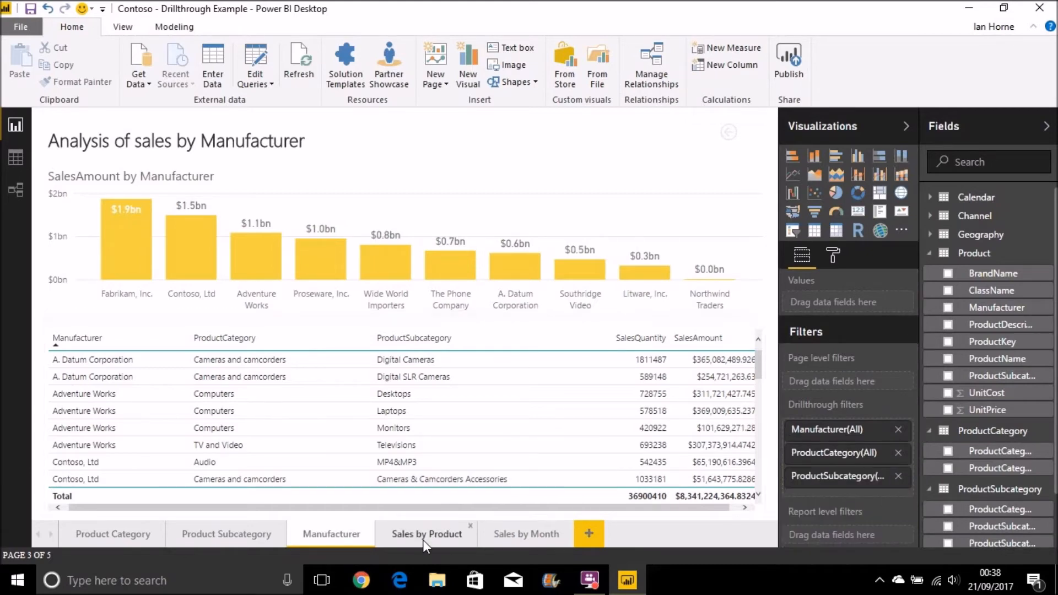
# Step: On Sales by Product, add a Manufacturer drillthrough filter and collapse its value list
pyautogui.click(426, 534)
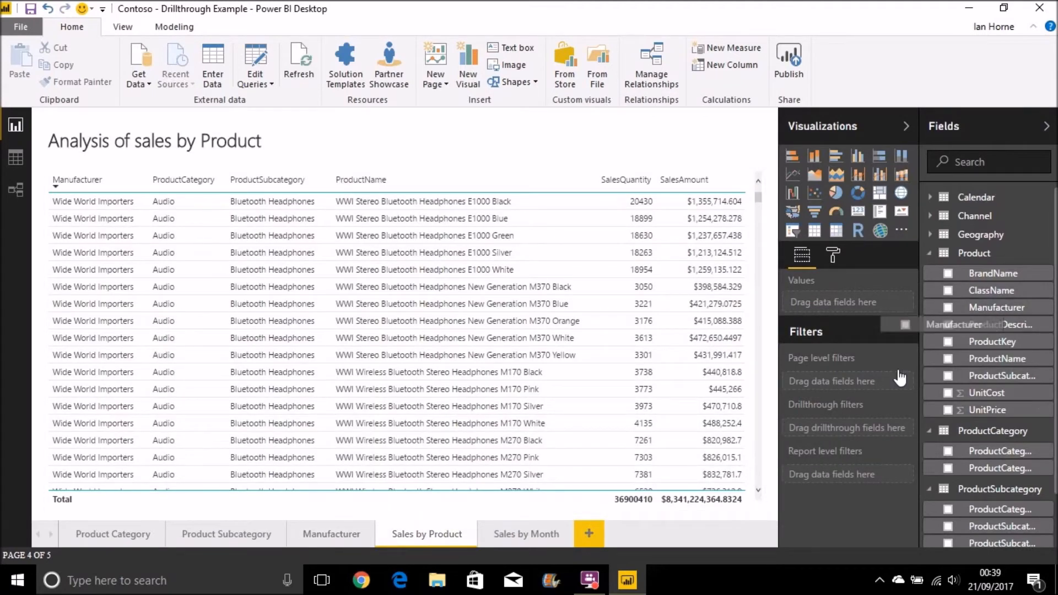
pyautogui.click(69, 128)
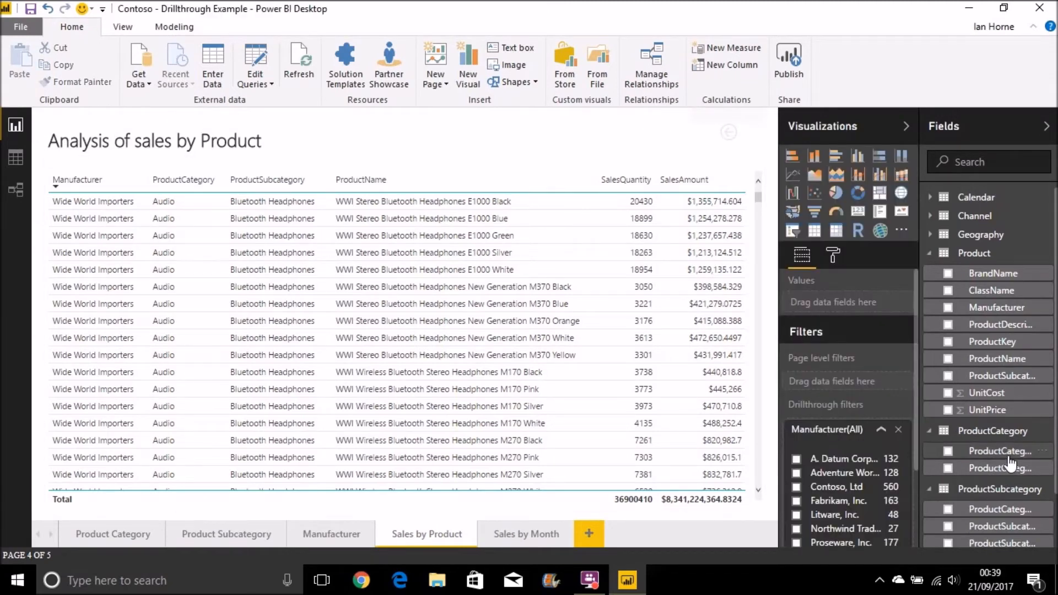
pyautogui.moveTo(1010, 530)
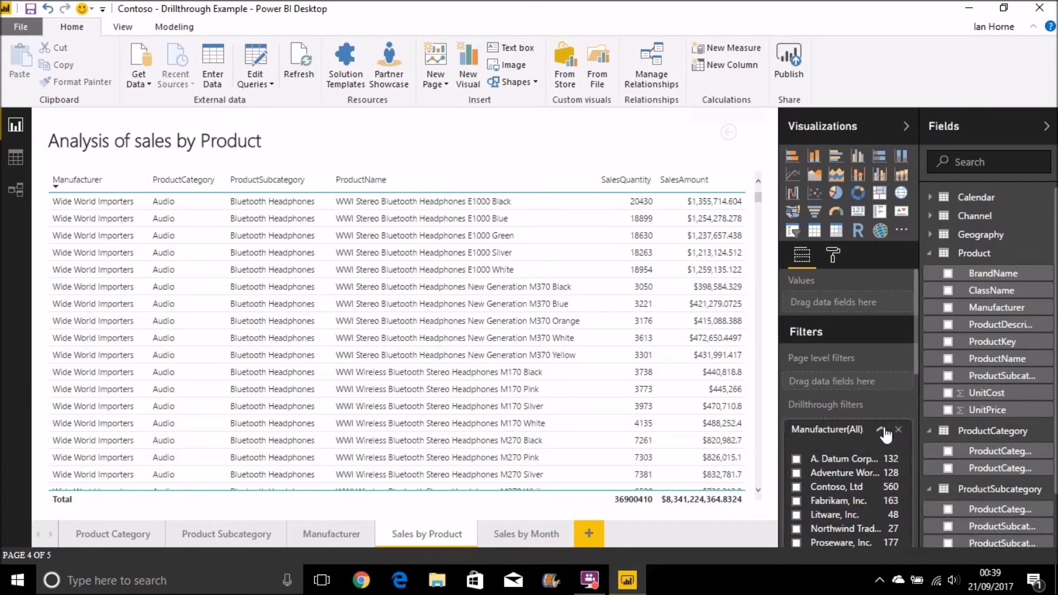
pyautogui.click(881, 430)
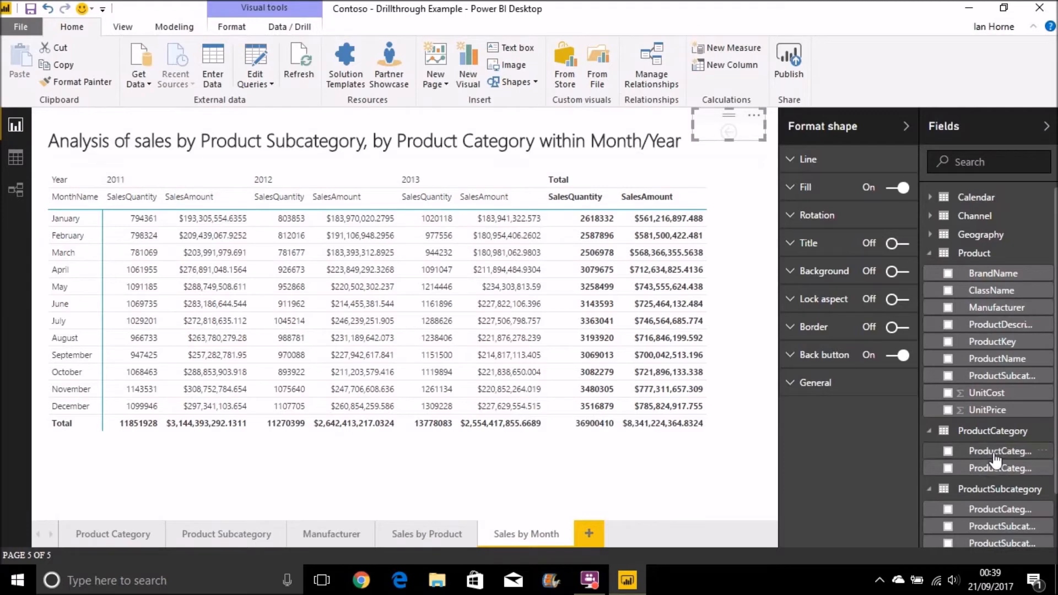
pyautogui.moveTo(780, 418)
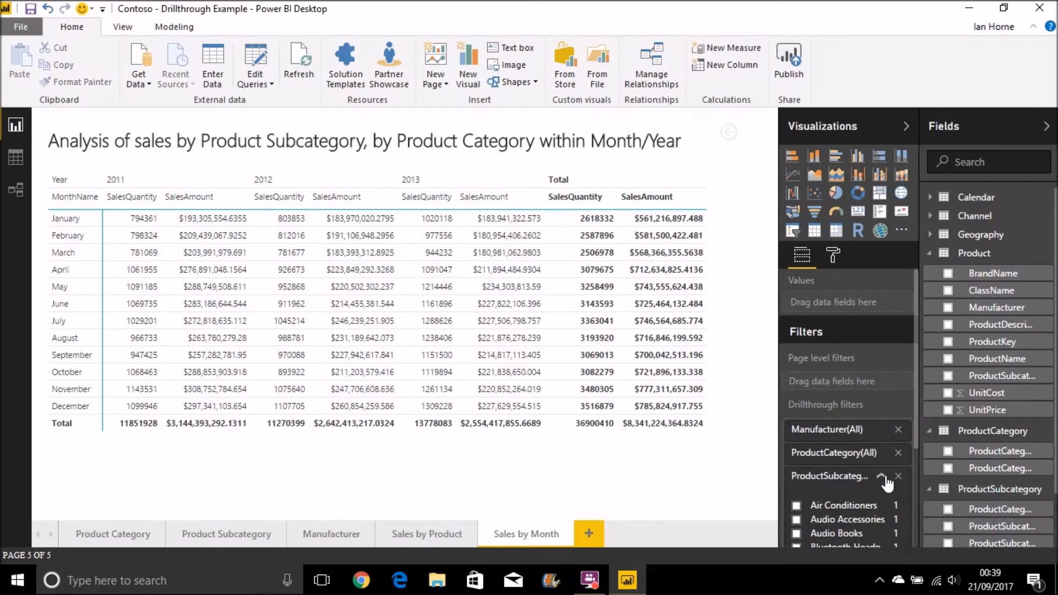
# Step: Collapse the ProductSubcategory drillthrough filter's value list on Sales by Month
pyautogui.click(885, 475)
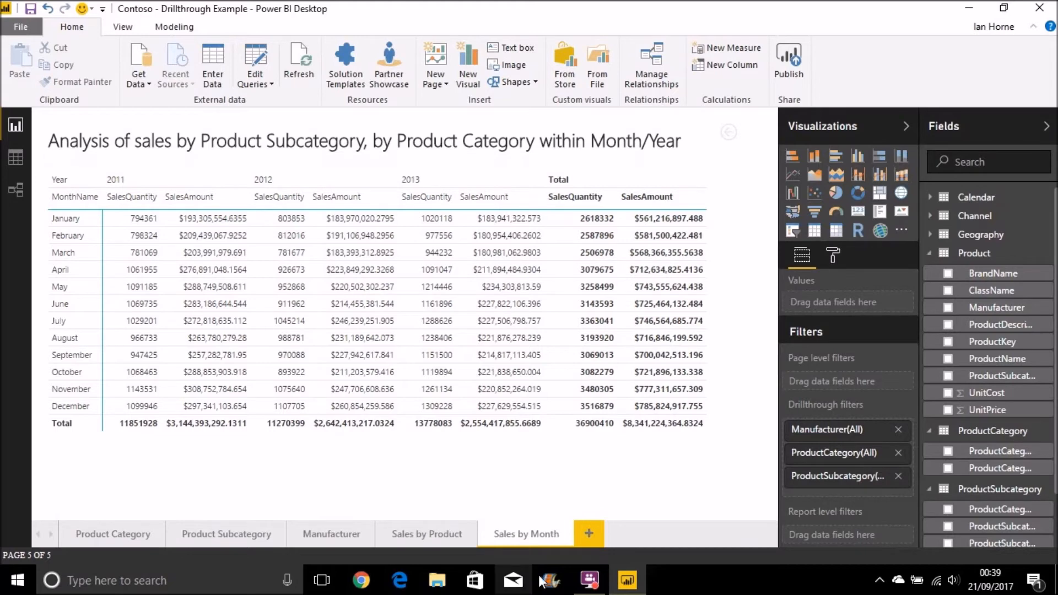
pyautogui.moveTo(113, 534)
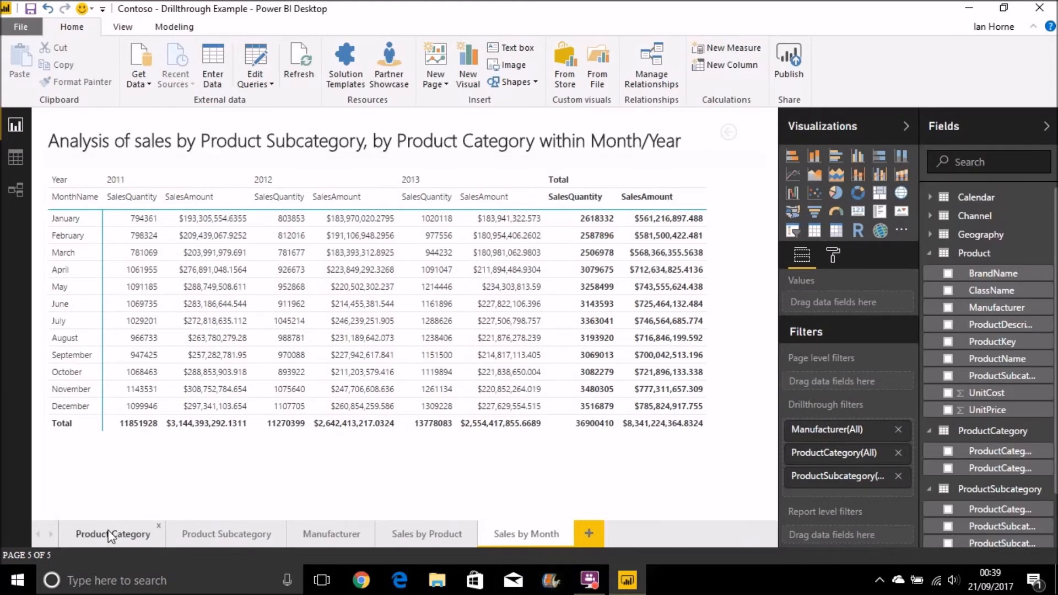
# Step: On Product Category, check Computers' drillthrough targets, then bring up TV and Video's
pyautogui.click(112, 534)
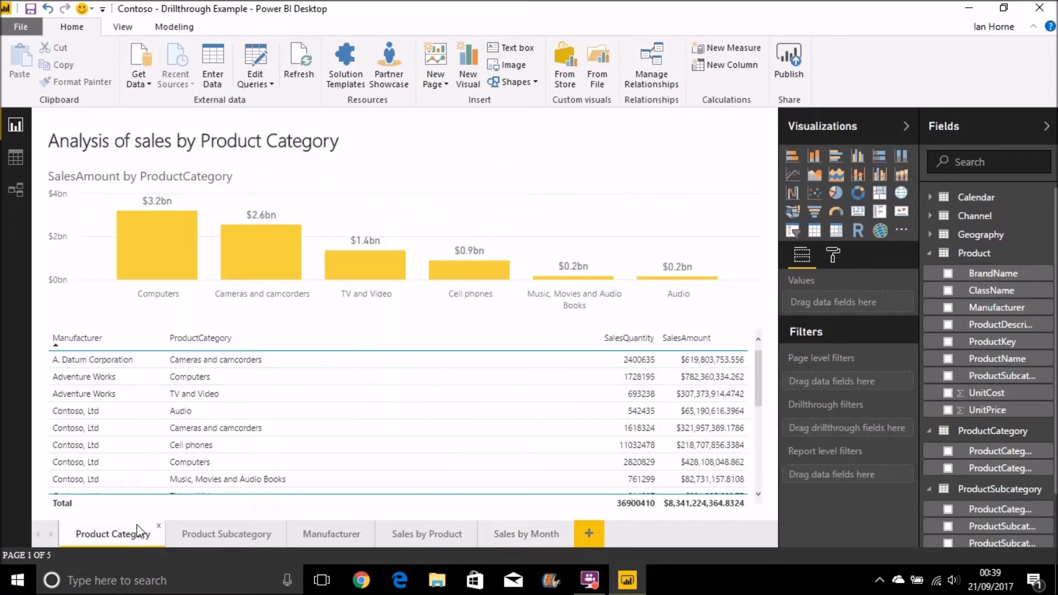
pyautogui.moveTo(156, 240)
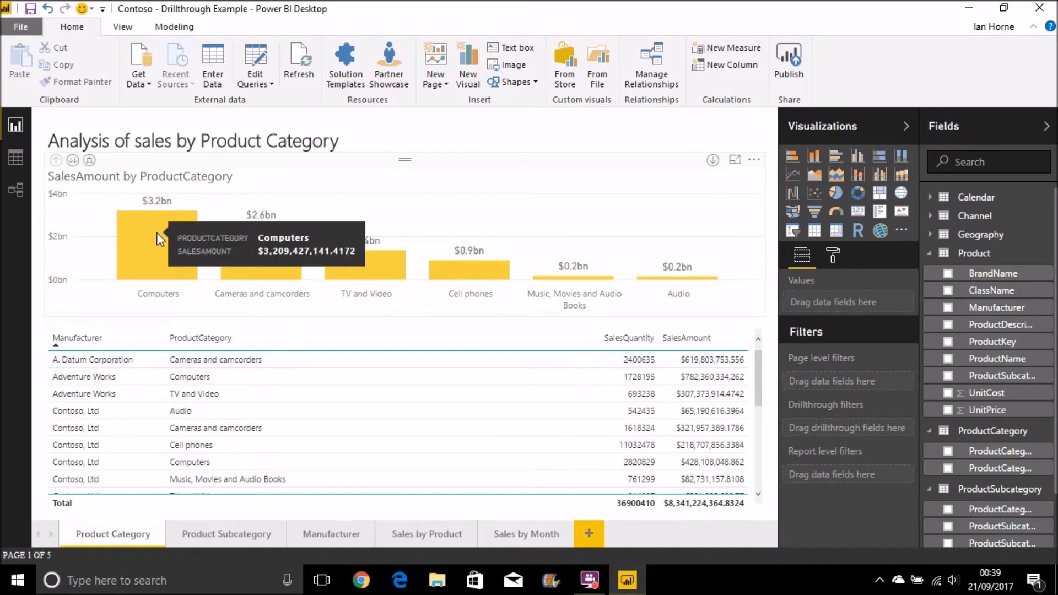
pyautogui.rightClick(157, 243)
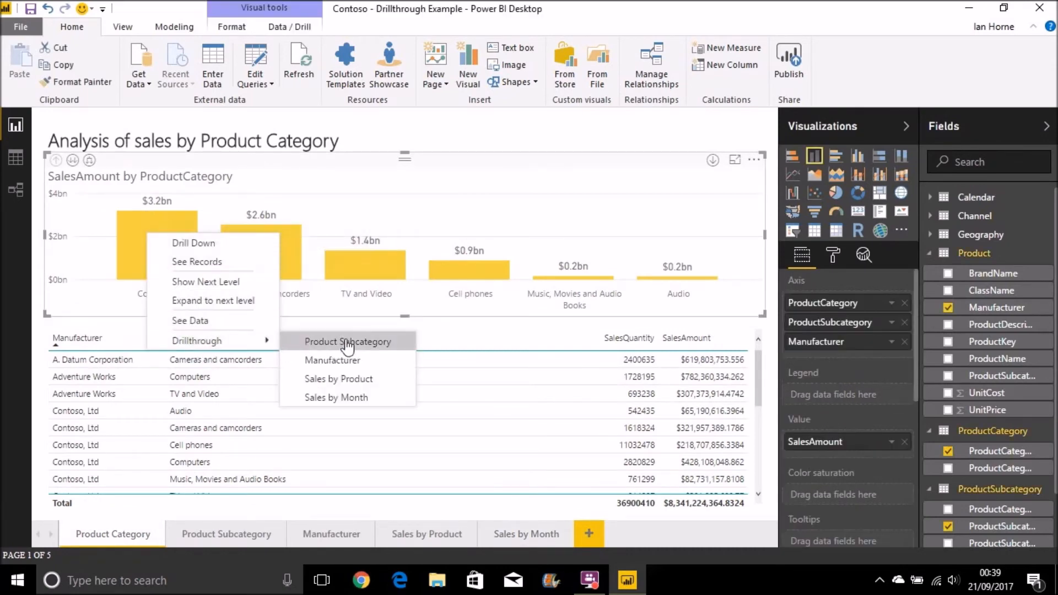
pyautogui.moveTo(354, 370)
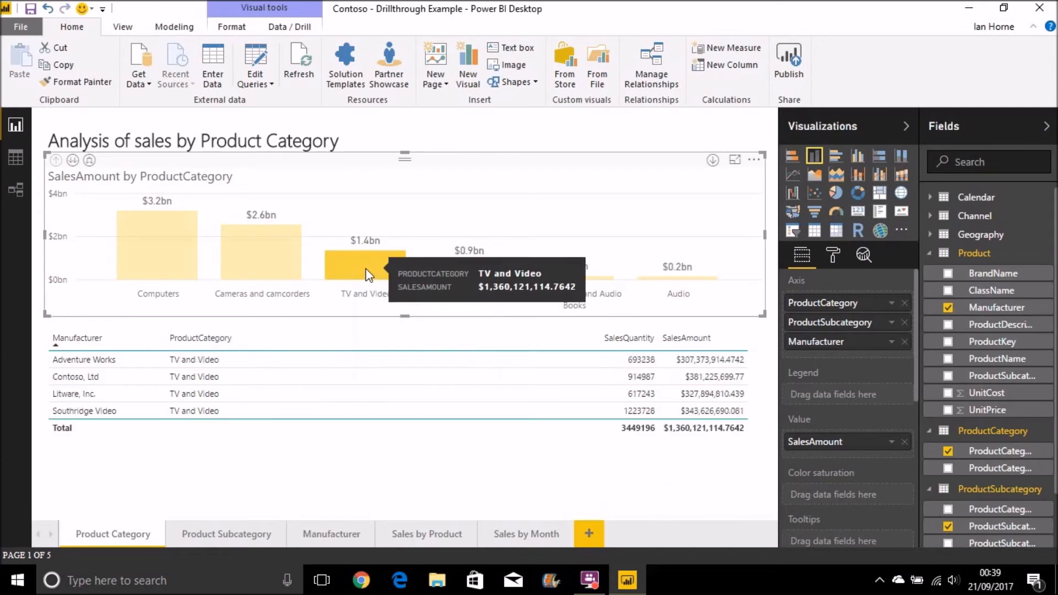
pyautogui.moveTo(685, 441)
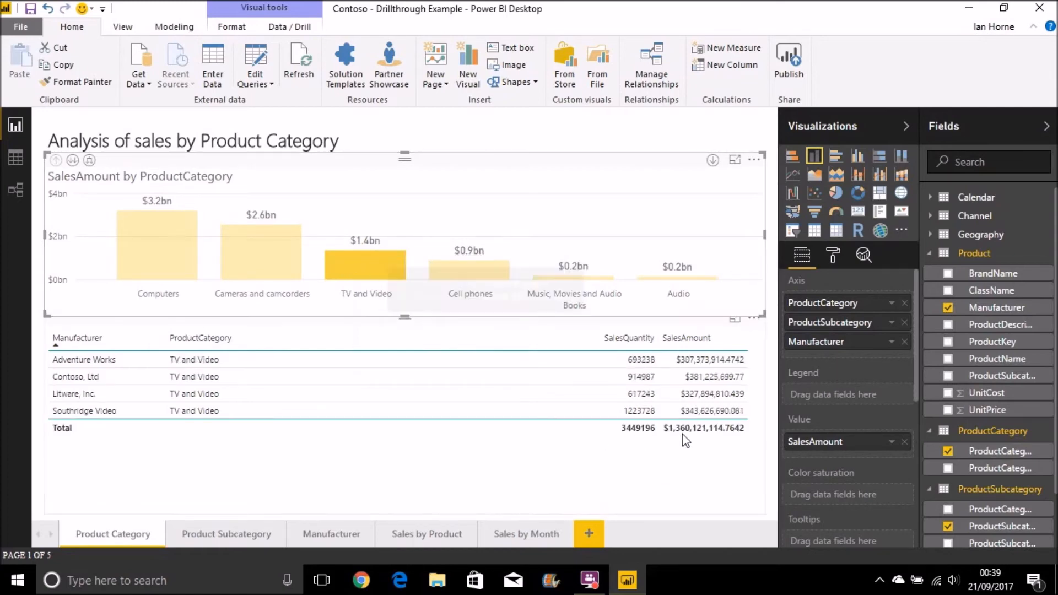
pyautogui.moveTo(691, 435)
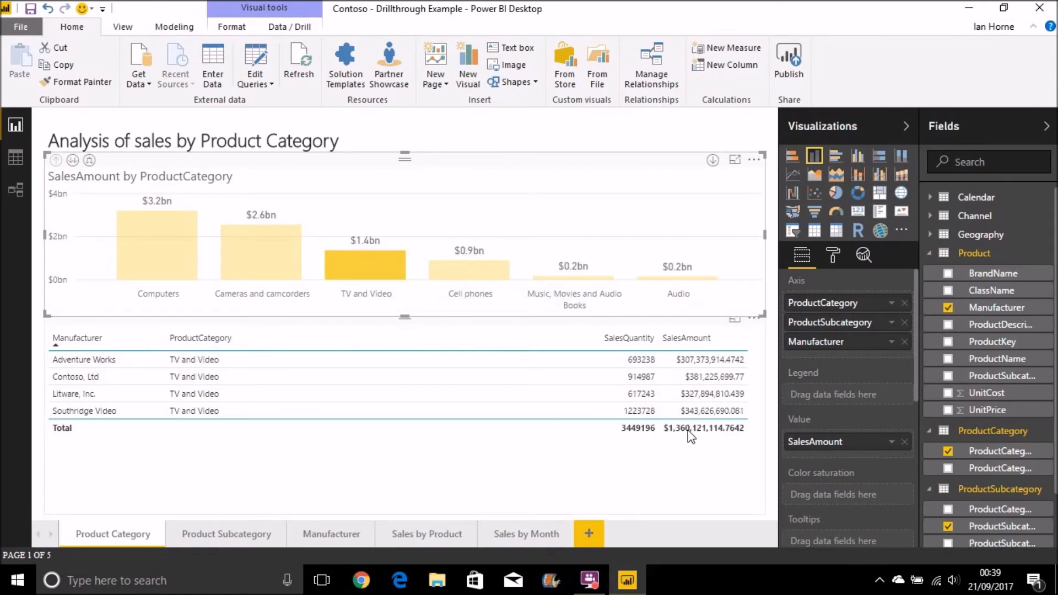
pyautogui.moveTo(377, 265)
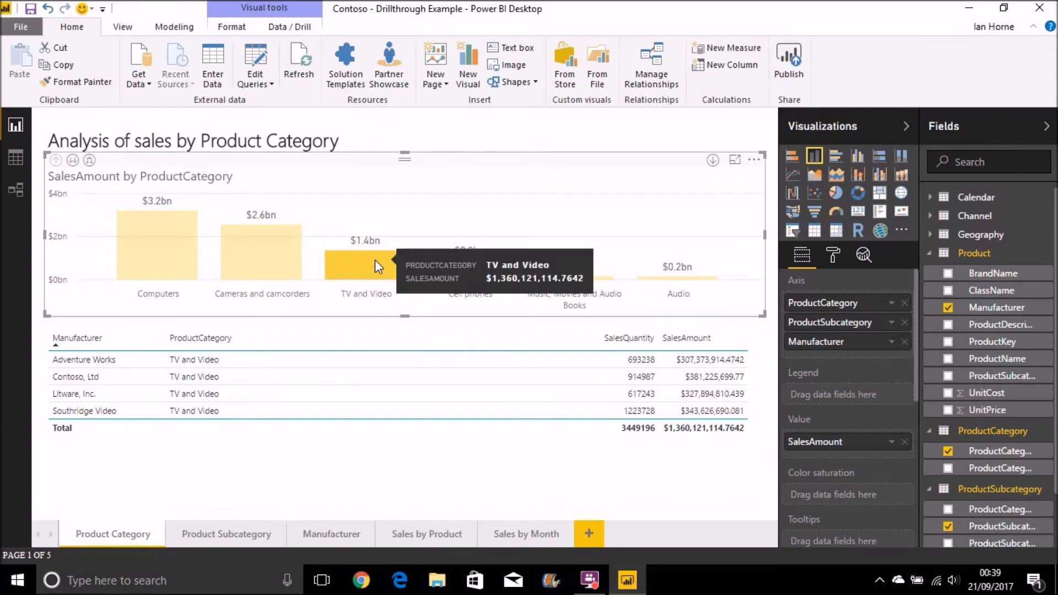
pyautogui.rightClick(376, 265)
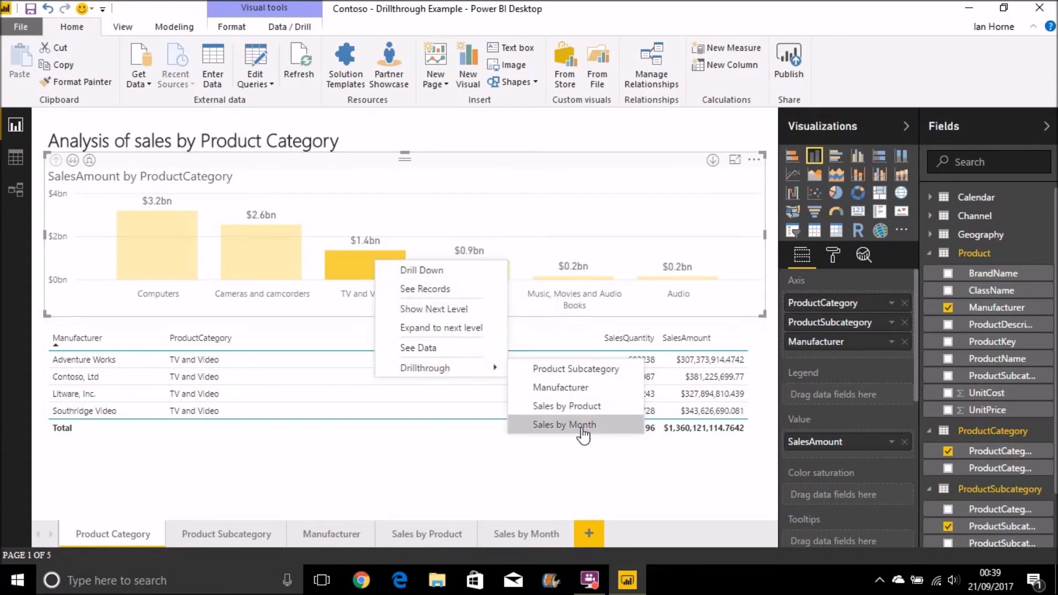
# Step: Drill through from TV and Video to its Sales by Month page
pyautogui.click(564, 425)
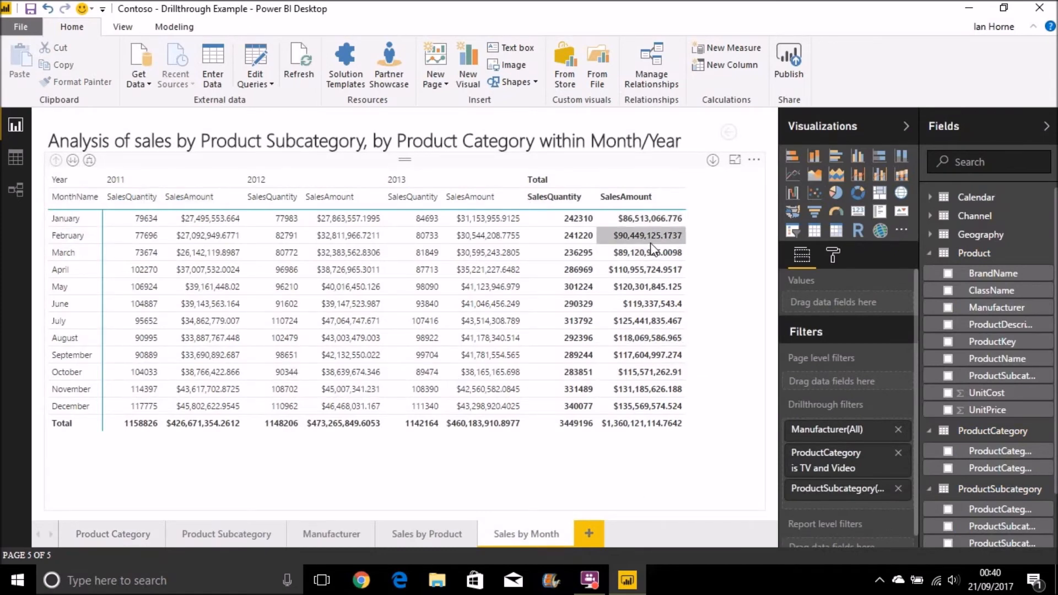
pyautogui.moveTo(637, 430)
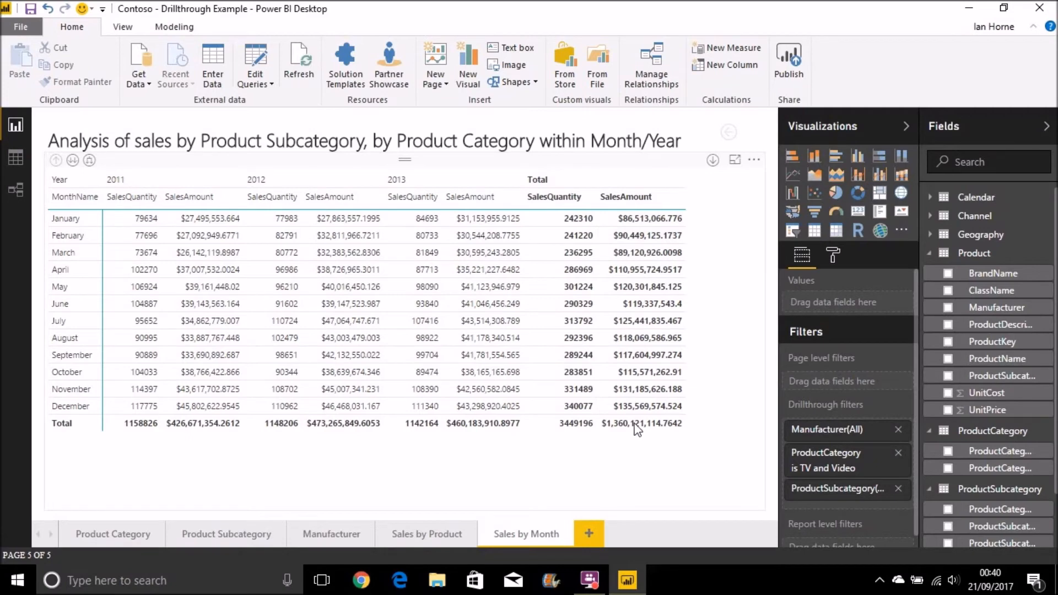
pyautogui.moveTo(596, 533)
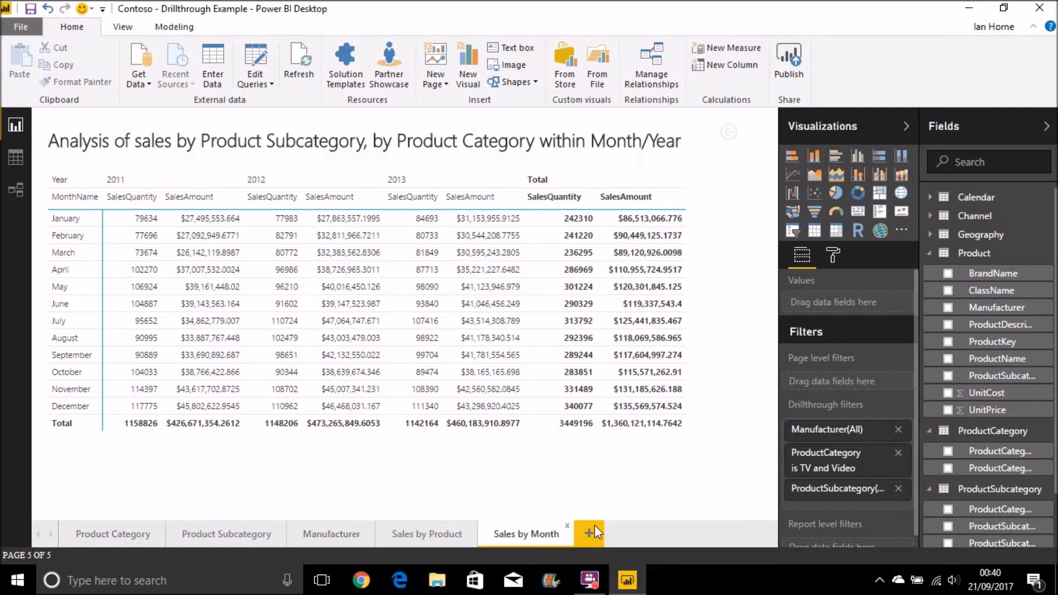
pyautogui.moveTo(854, 476)
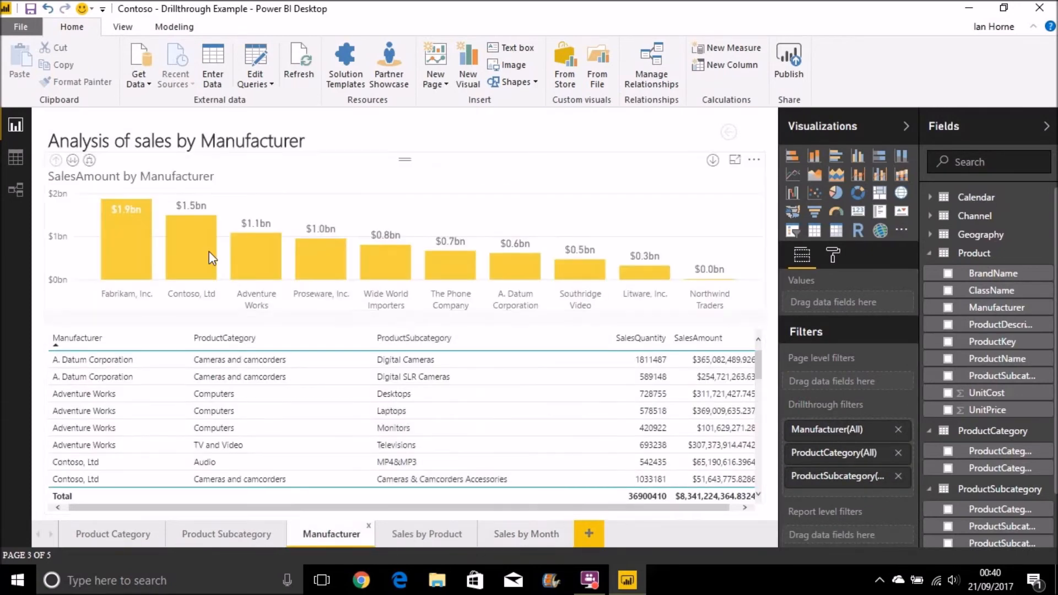
pyautogui.moveTo(133, 233)
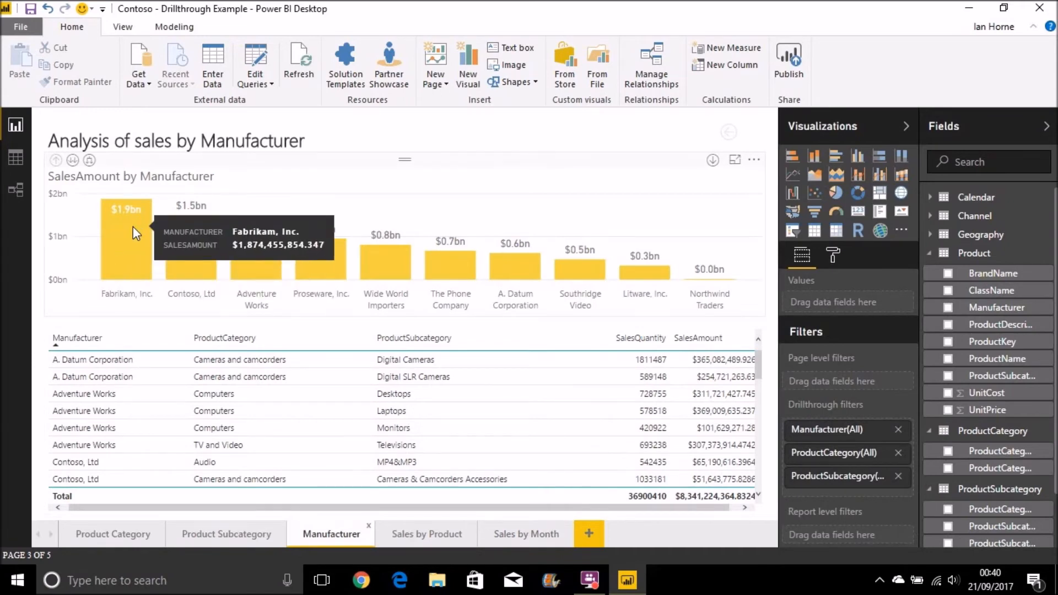
pyautogui.moveTo(134, 238)
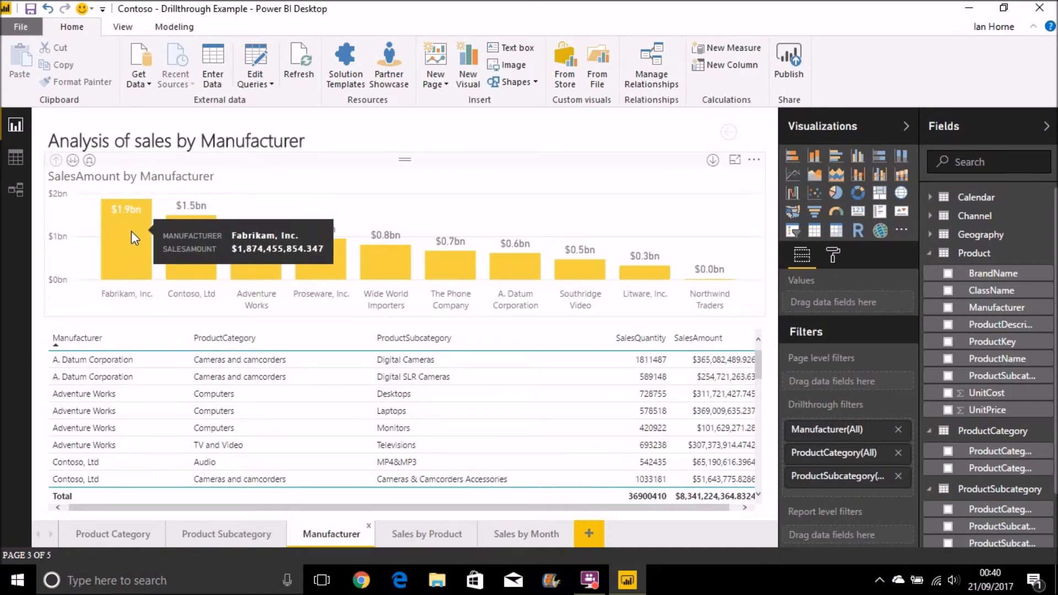
pyautogui.moveTo(123, 248)
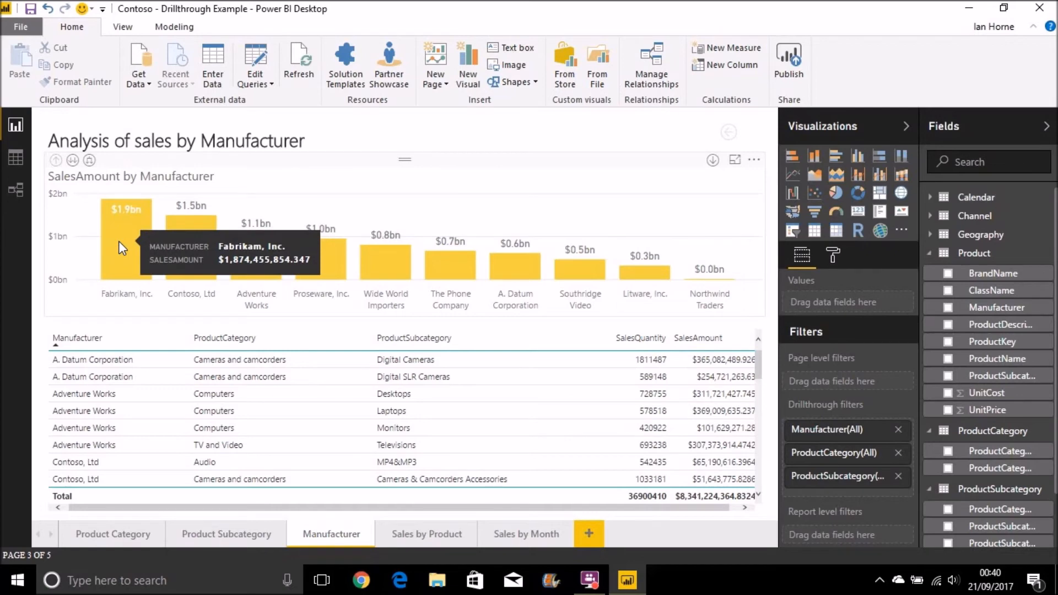
# Step: Bring up the drillthrough menu on the Fabrikam, Inc. bar
pyautogui.rightClick(125, 243)
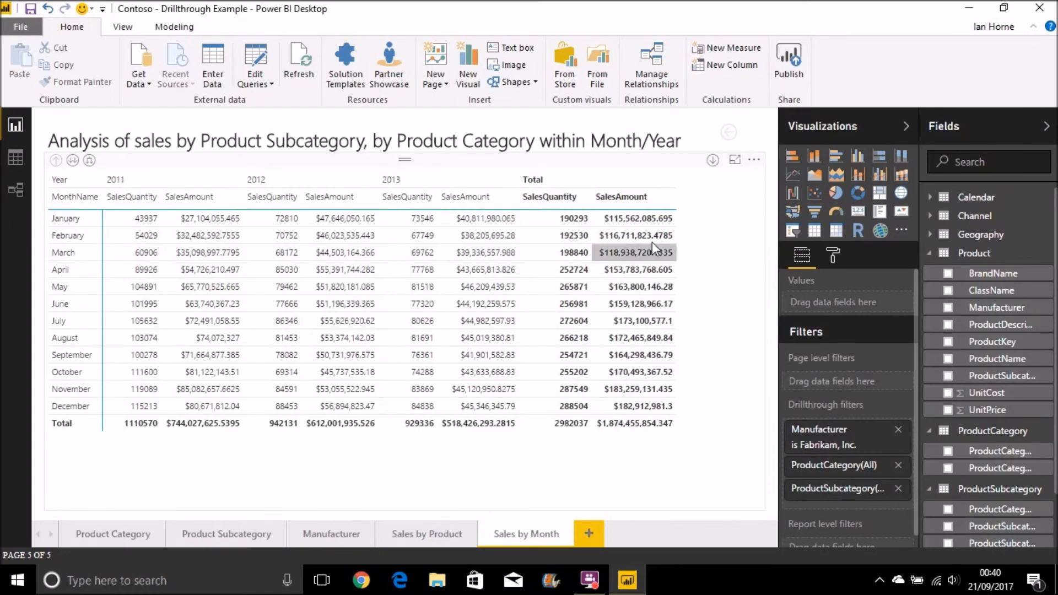
pyautogui.moveTo(144, 338)
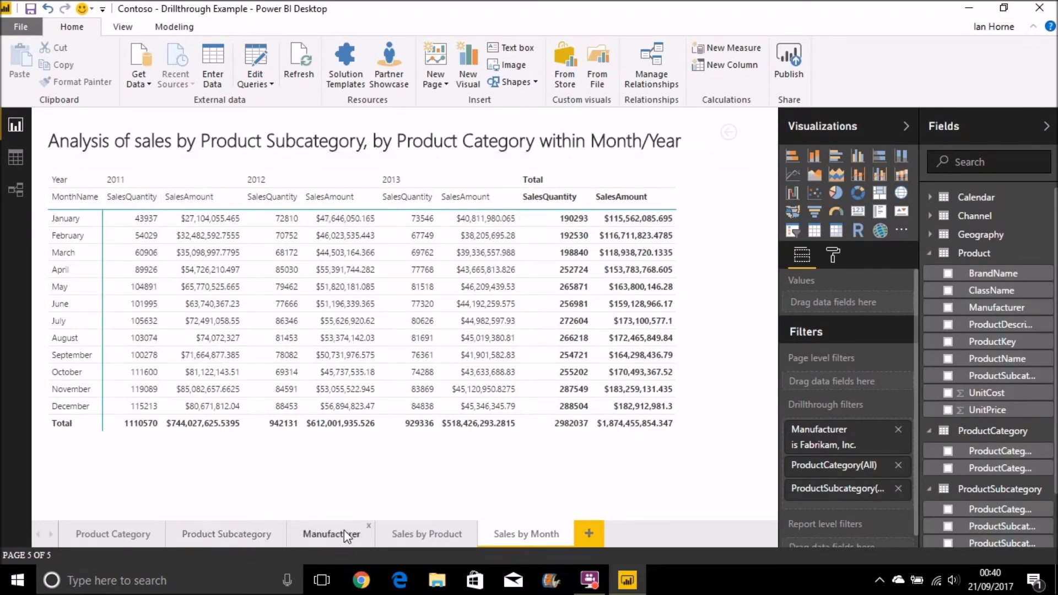
pyautogui.moveTo(426, 534)
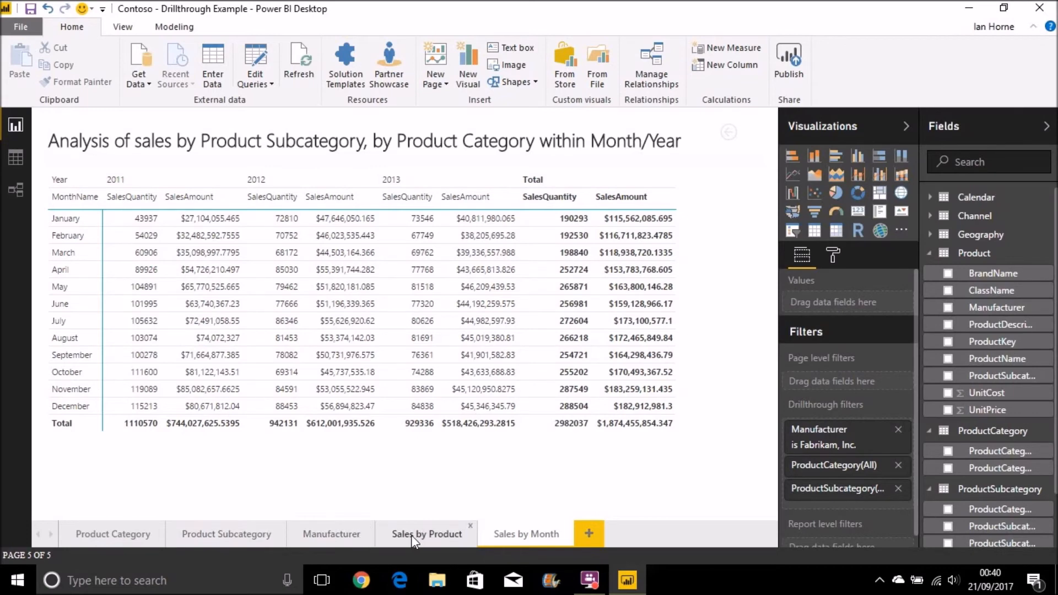
# Step: Switch to the Sales by Product page
pyautogui.click(426, 534)
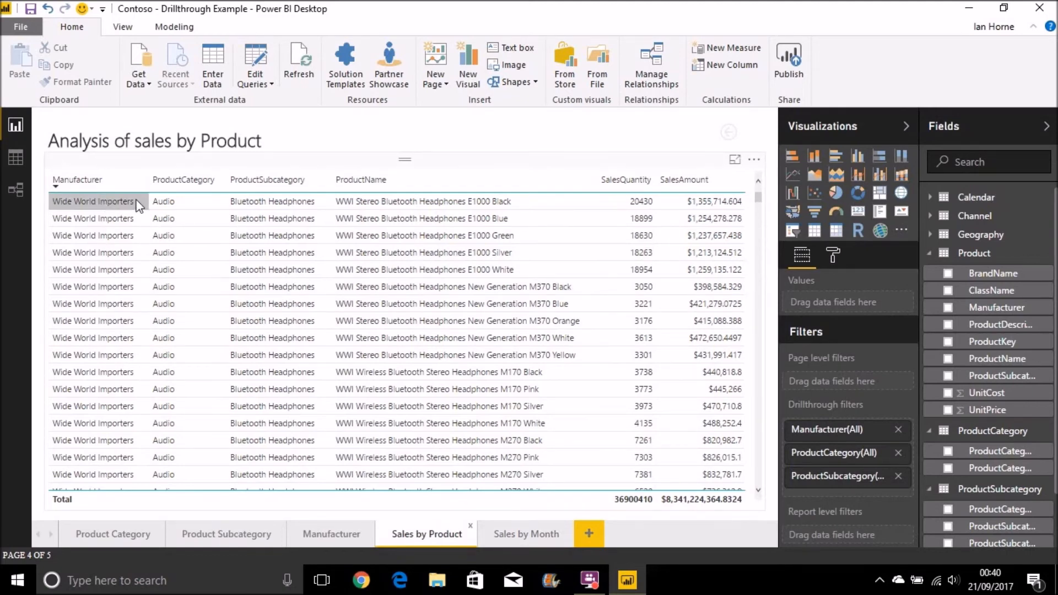
pyautogui.moveTo(518, 252)
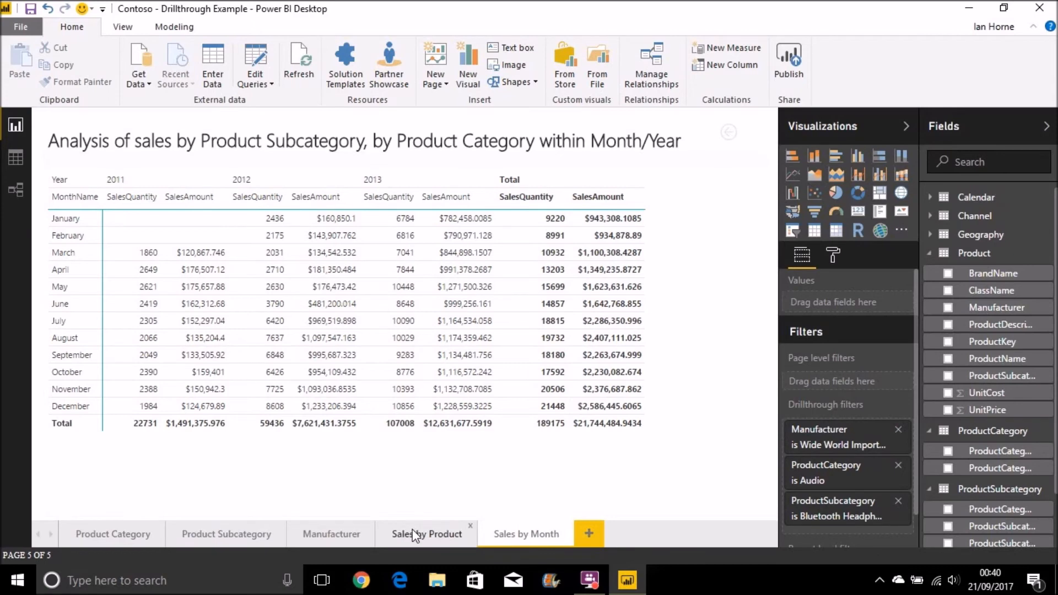
pyautogui.moveTo(815, 480)
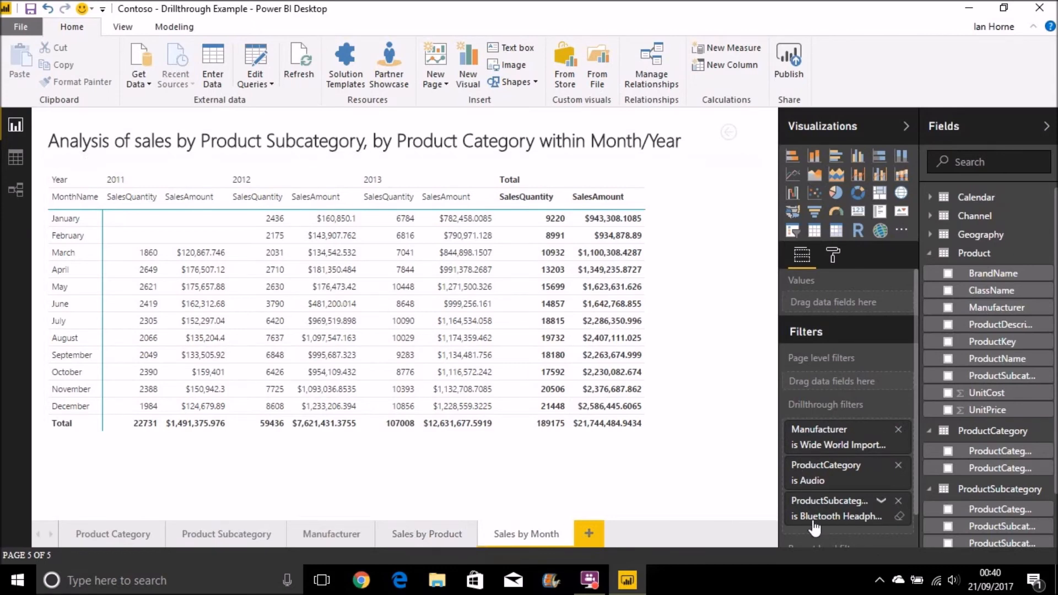
pyautogui.moveTo(911, 505)
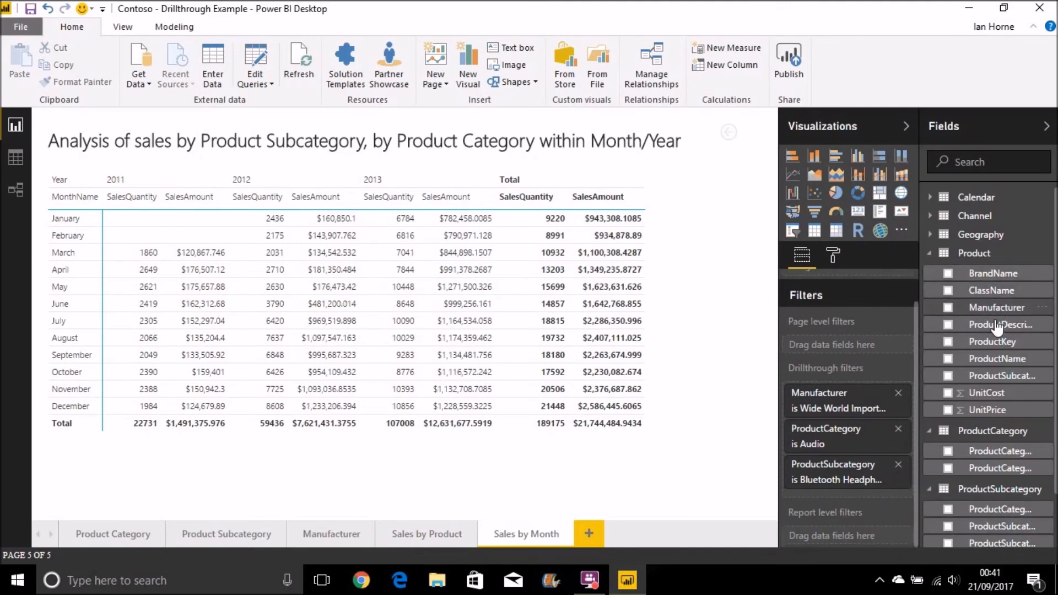
pyautogui.moveTo(999, 368)
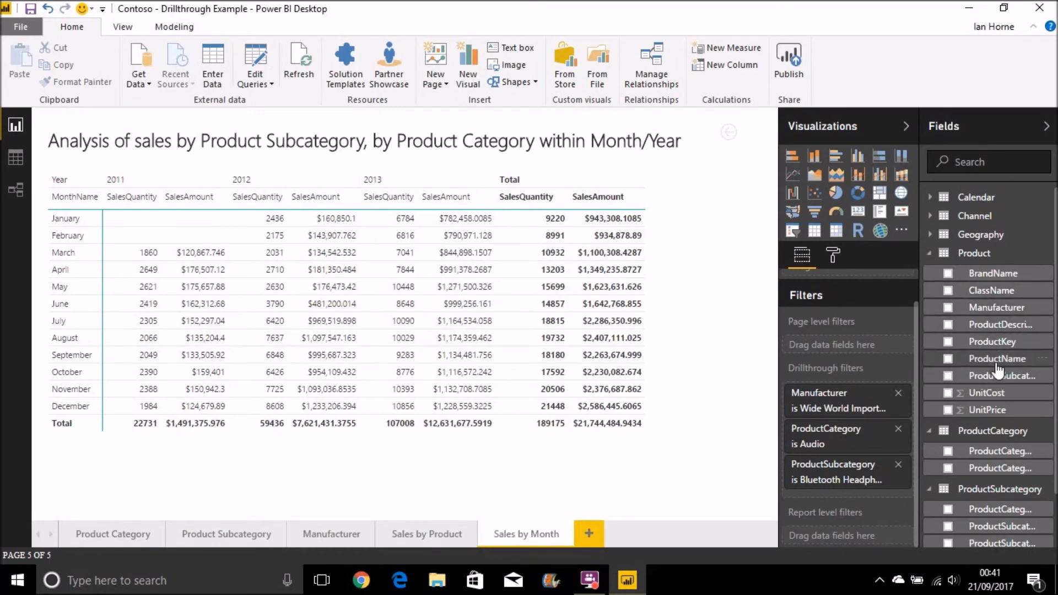
pyautogui.moveTo(858, 503)
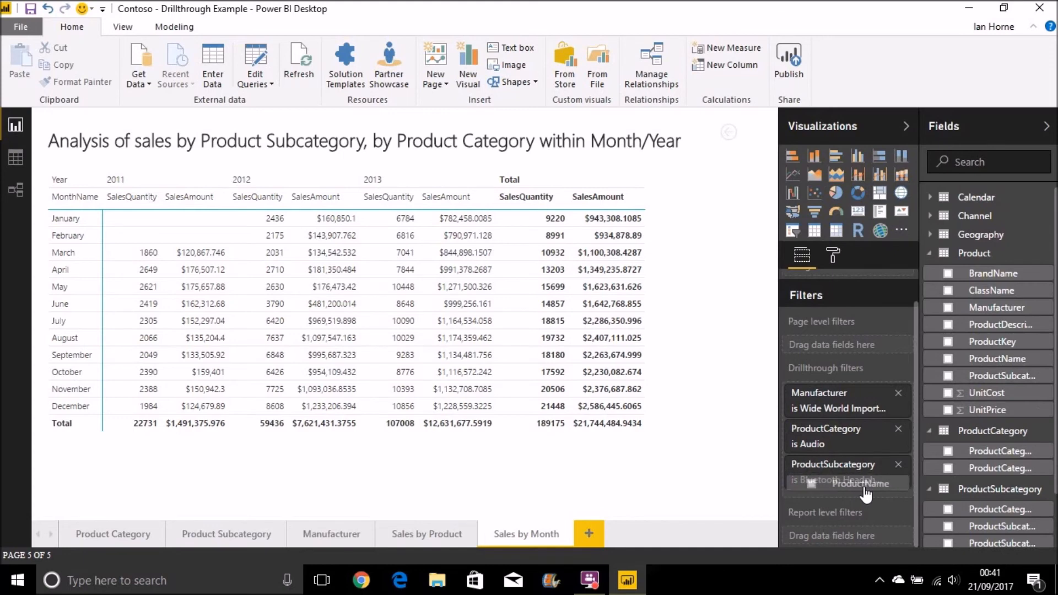
# Step: Add ProductName to the Sales by Month drillthrough filters
pyautogui.click(836, 482)
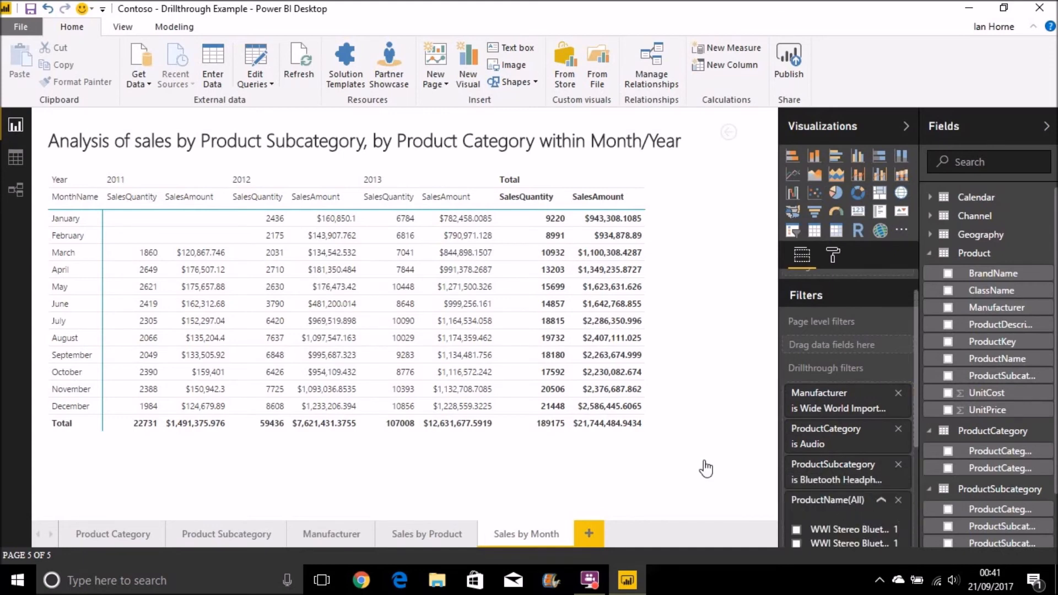
pyautogui.moveTo(382, 534)
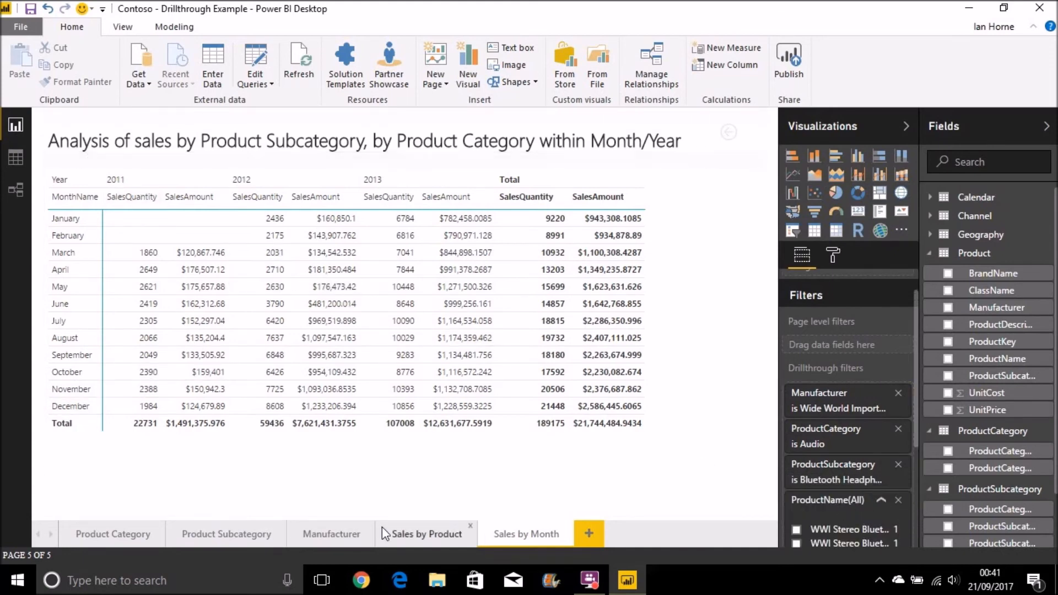
# Step: Drill through from the M370 Black headphones row on Sales by Product into Sales by Month
pyautogui.click(426, 534)
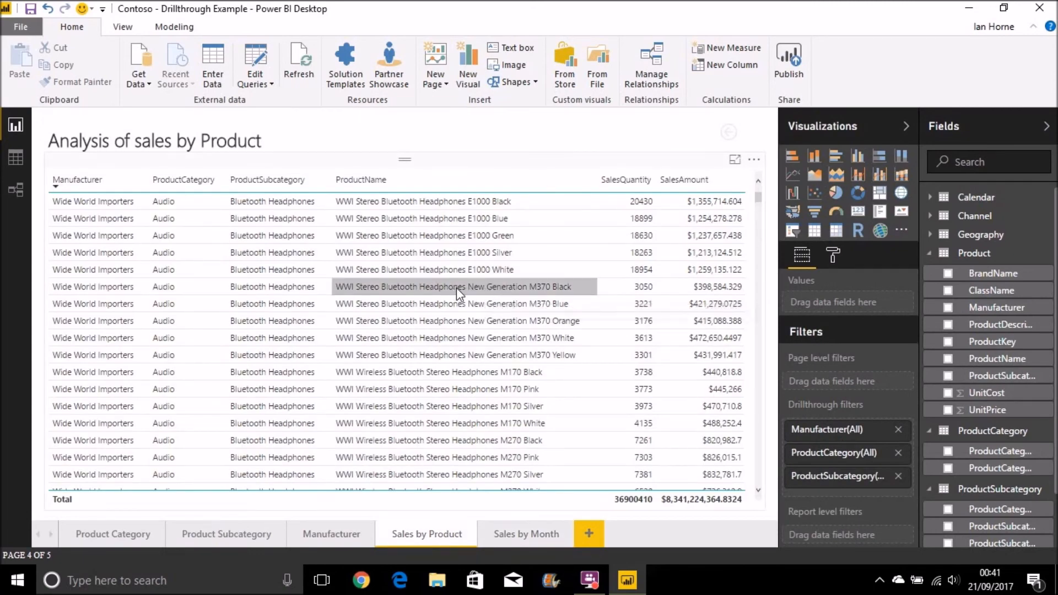
pyautogui.rightClick(456, 286)
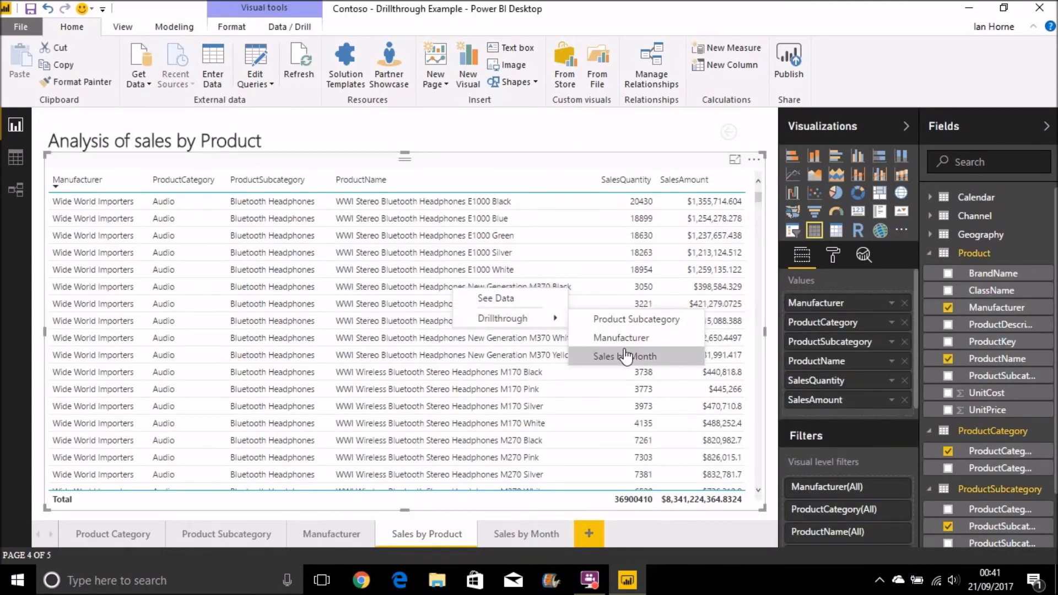
pyautogui.click(622, 356)
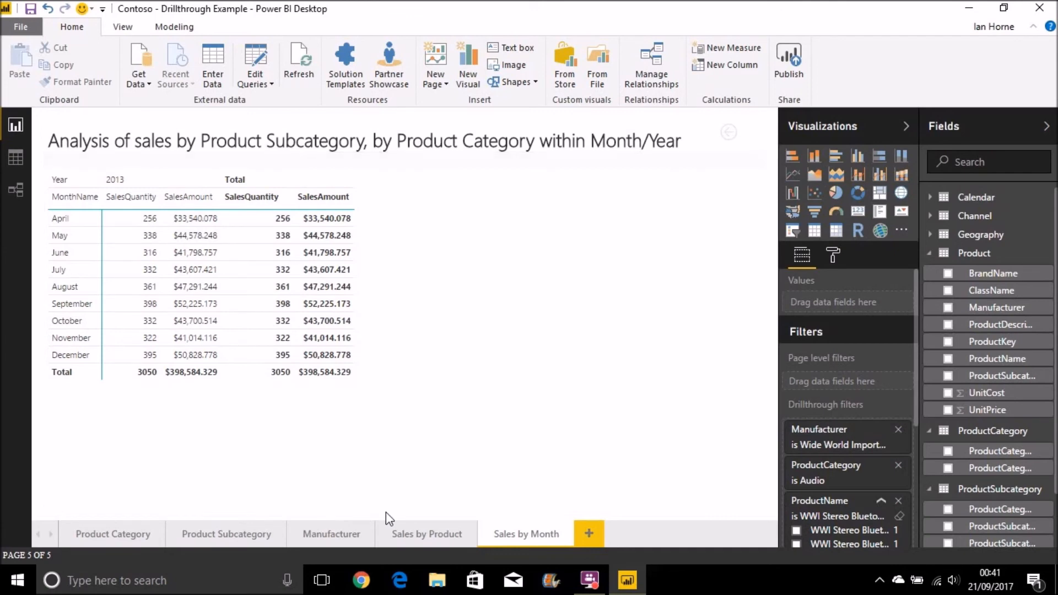
pyautogui.moveTo(427, 534)
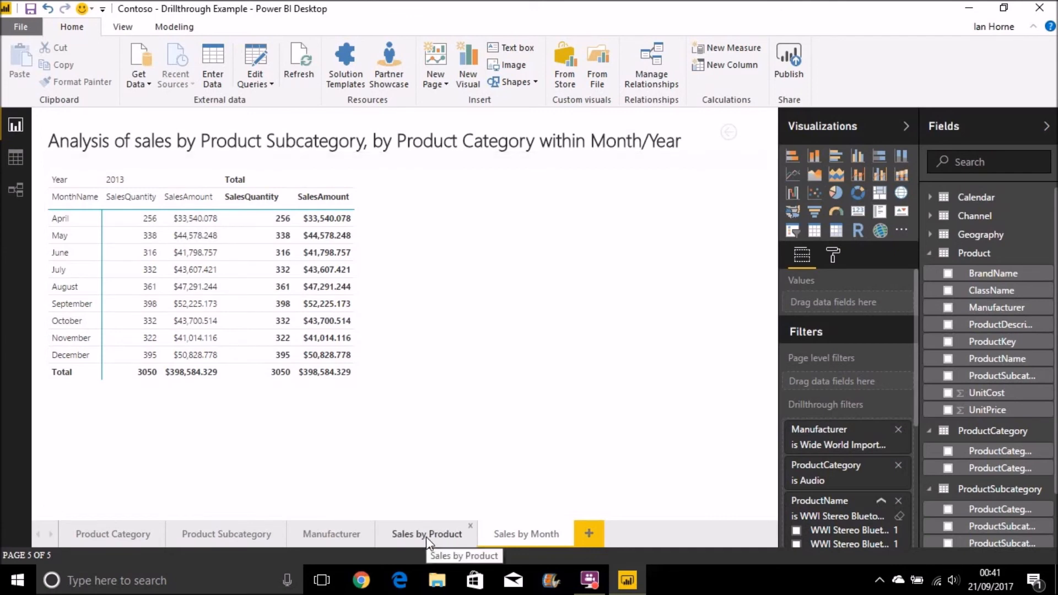
pyautogui.click(325, 338)
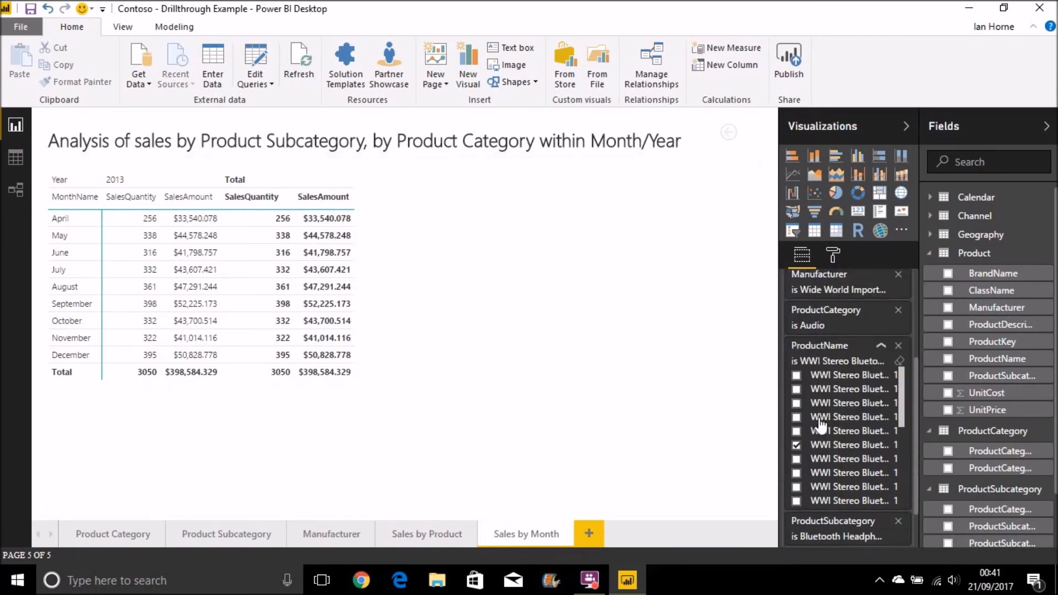
pyautogui.scroll(-3)
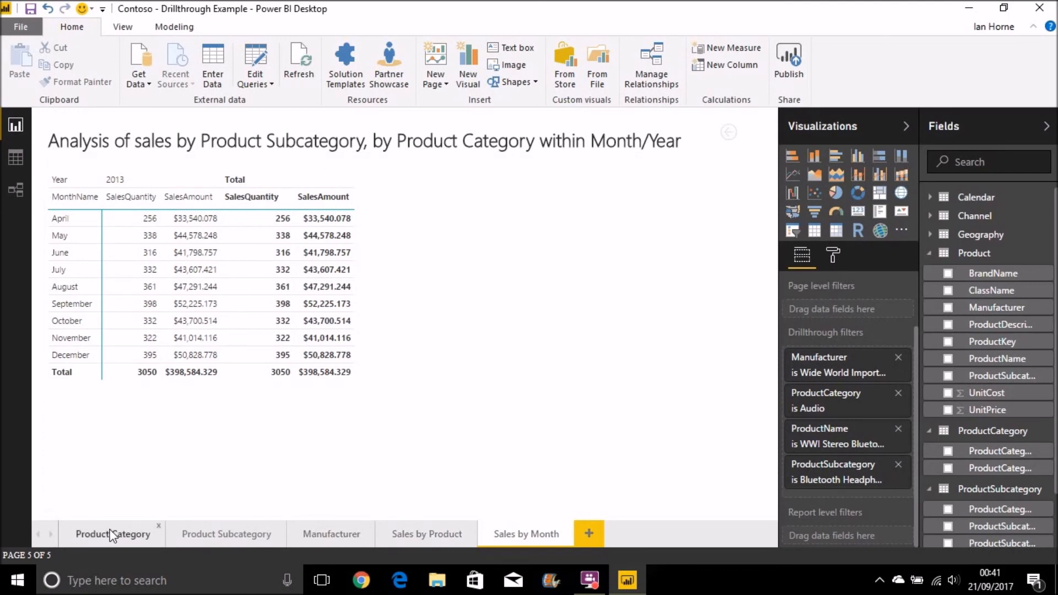
# Step: On the Product Category page, show the Computers bar's drillthrough menu
pyautogui.click(113, 534)
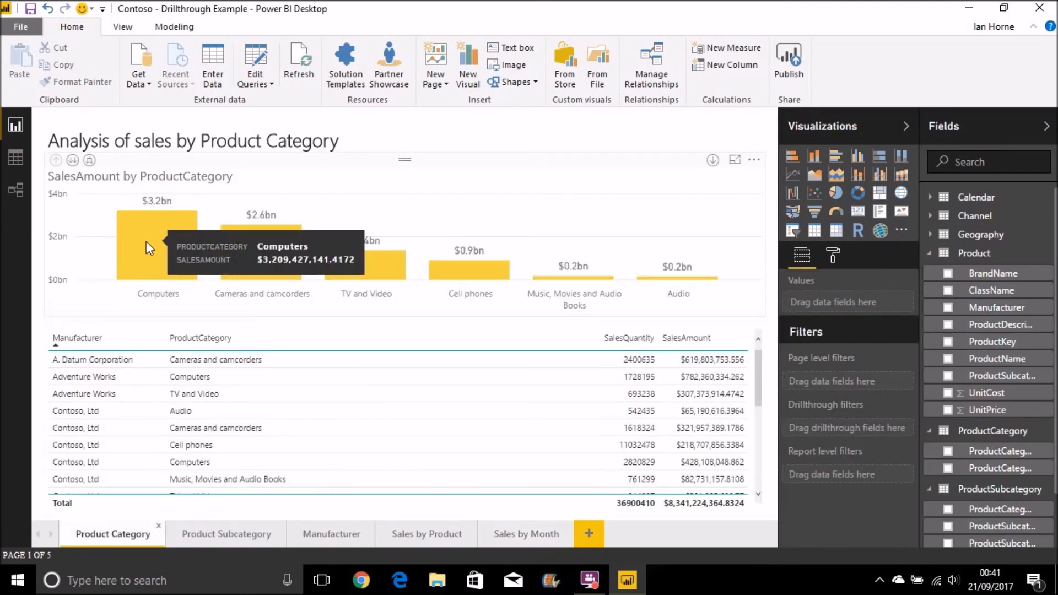
pyautogui.rightClick(156, 244)
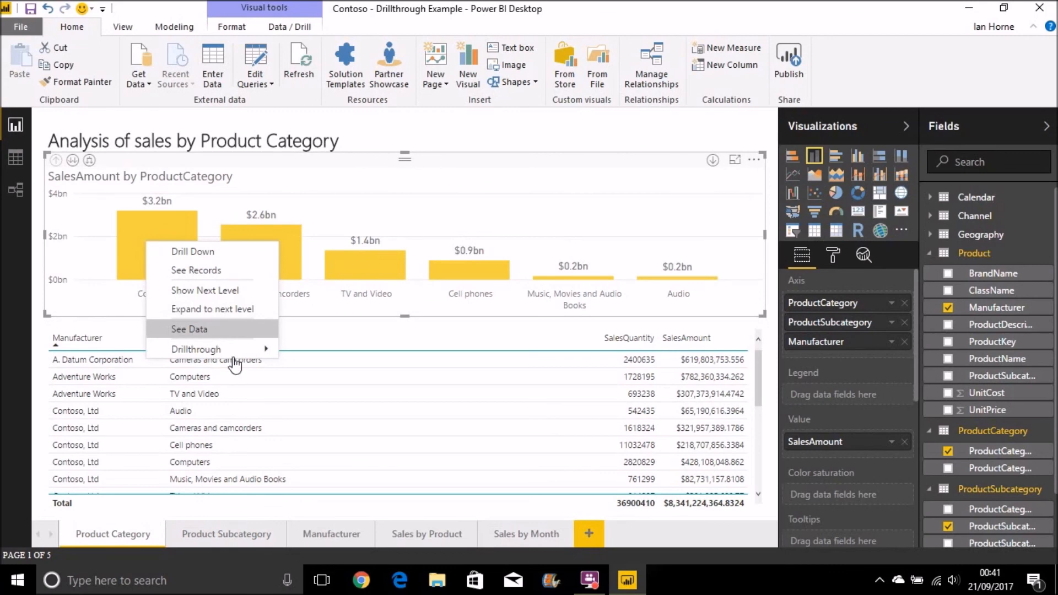
pyautogui.moveTo(227, 251)
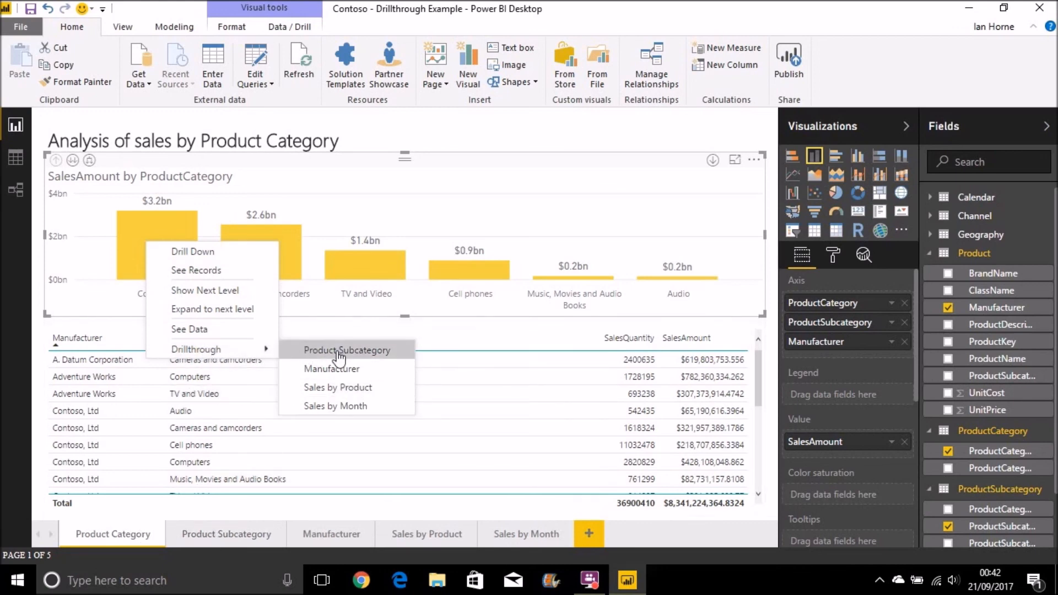
pyautogui.moveTo(346, 354)
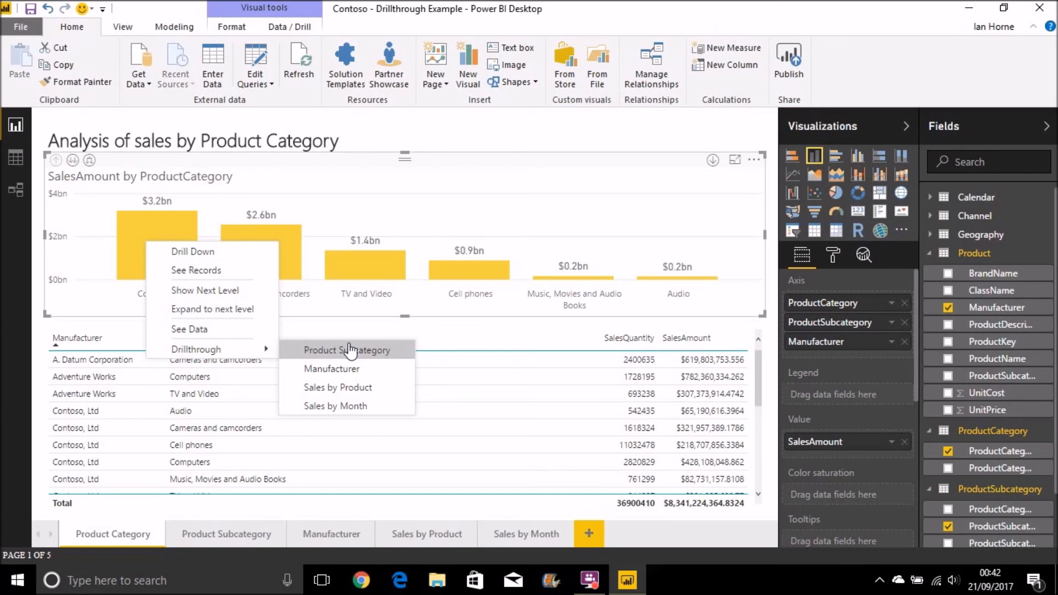
pyautogui.moveTo(383, 229)
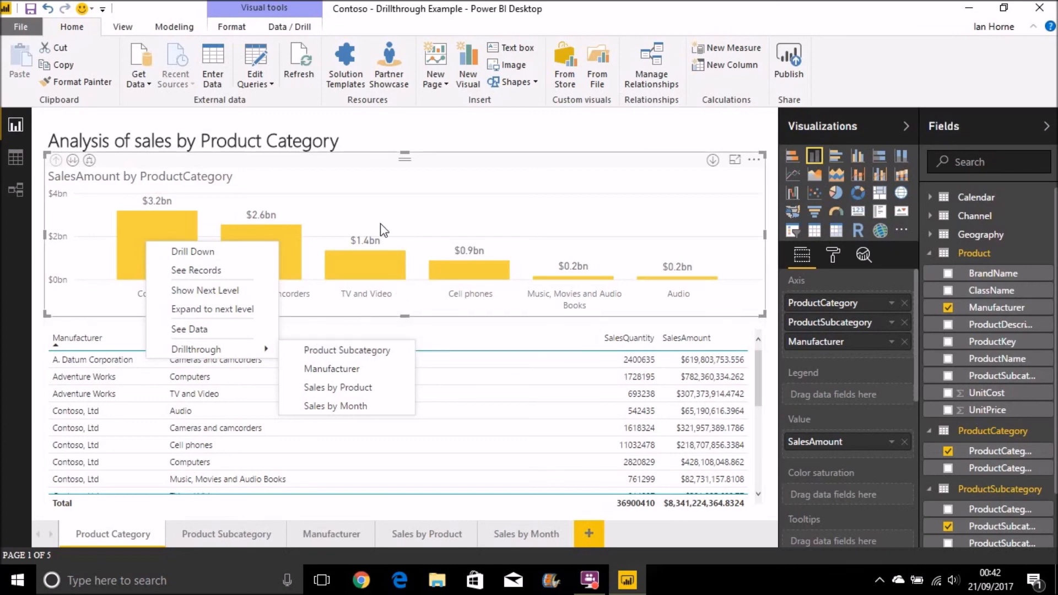
pyautogui.moveTo(607, 280)
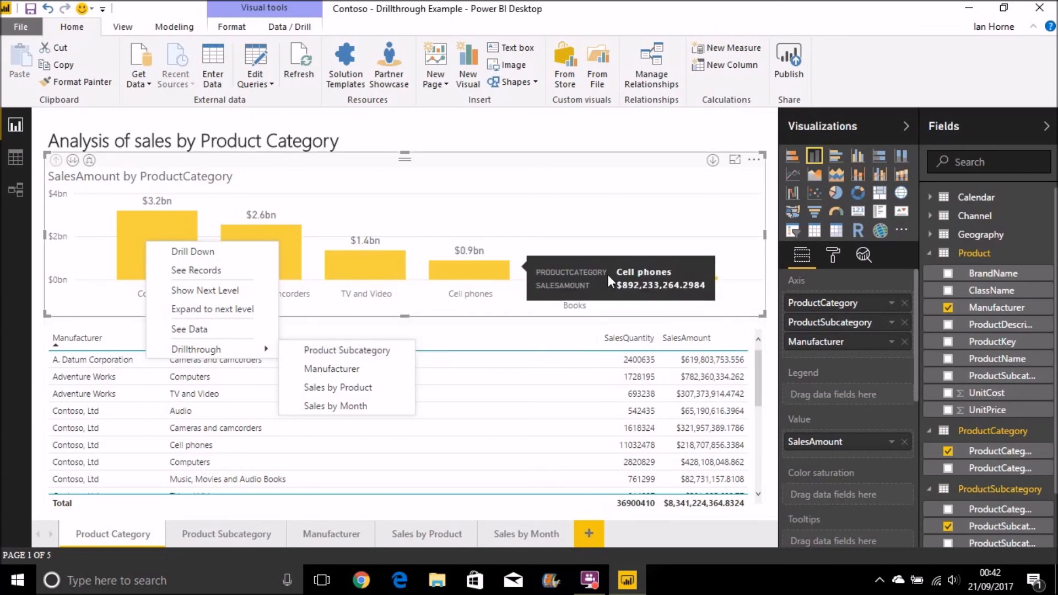
pyautogui.moveTo(668, 280)
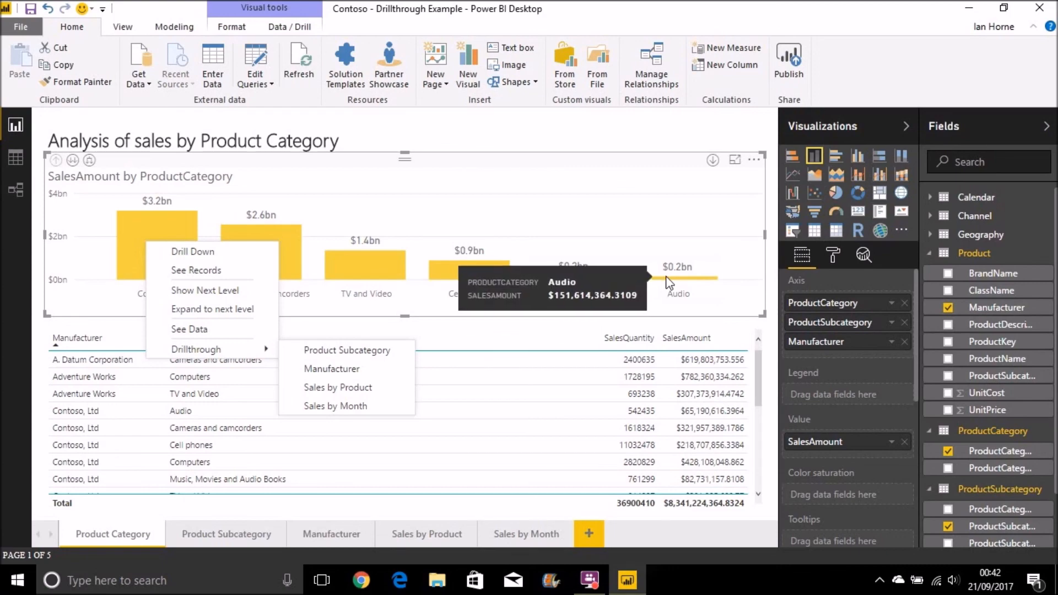